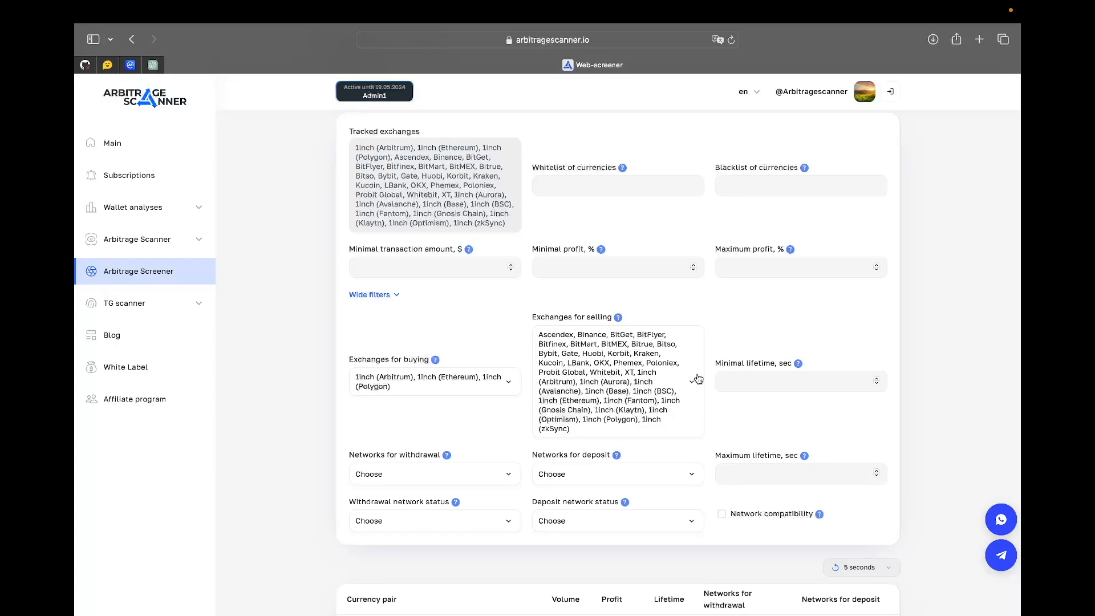
# Scroll past the buying and selling exchange filters to the 1inch_ethereum results table
pyautogui.scroll(-3)
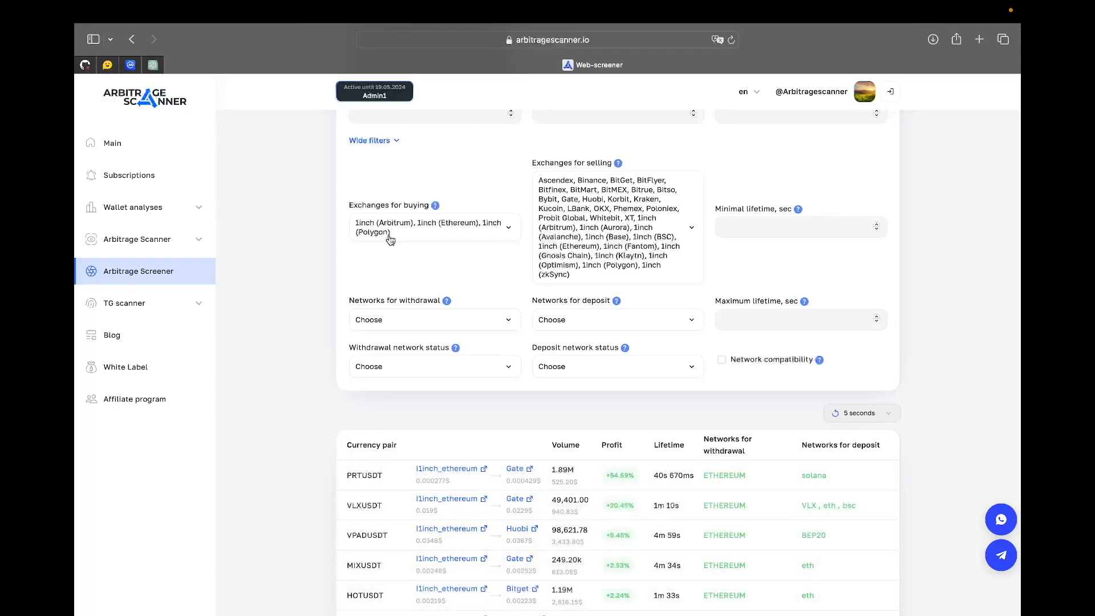
pyautogui.scroll(-3)
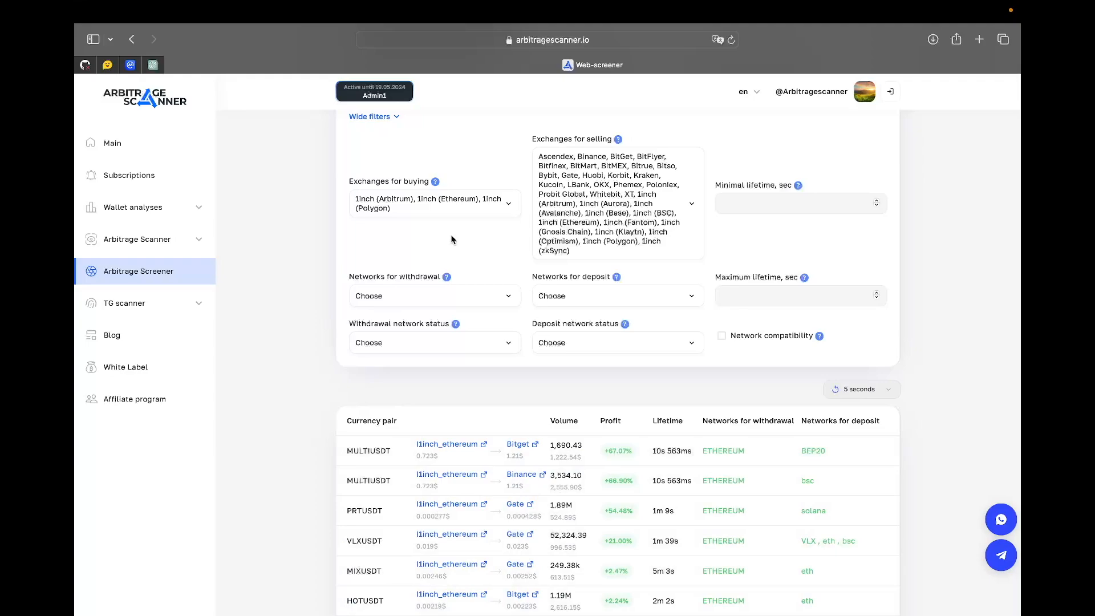
pyautogui.moveTo(845, 405)
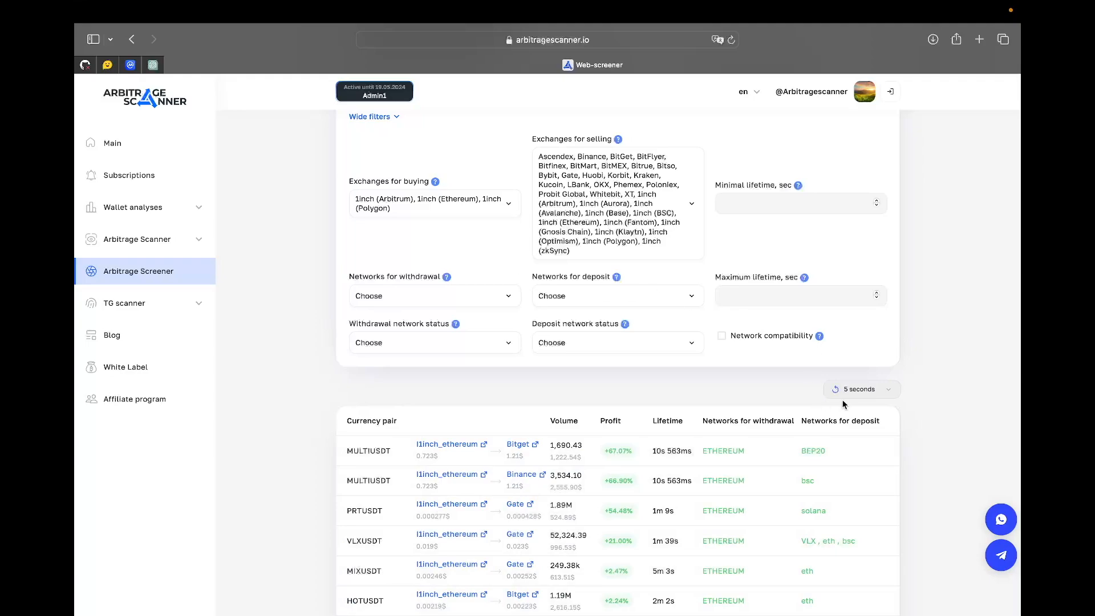
# Set auto-refresh to 'Do not update' and open the HOTUSDT Huobi market on HTX
pyautogui.click(861, 389)
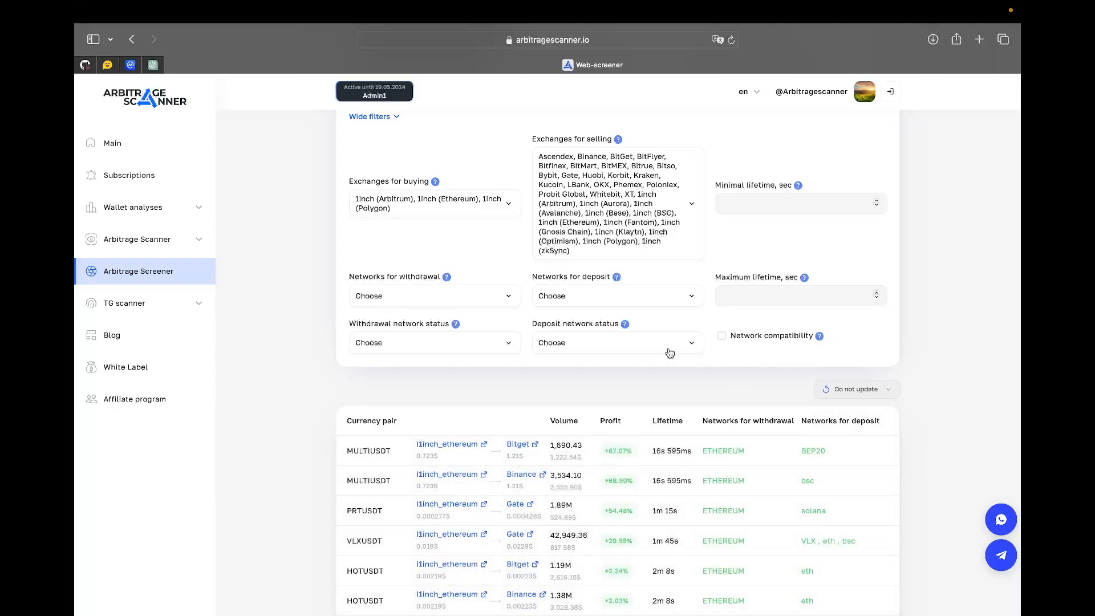
pyautogui.scroll(-3)
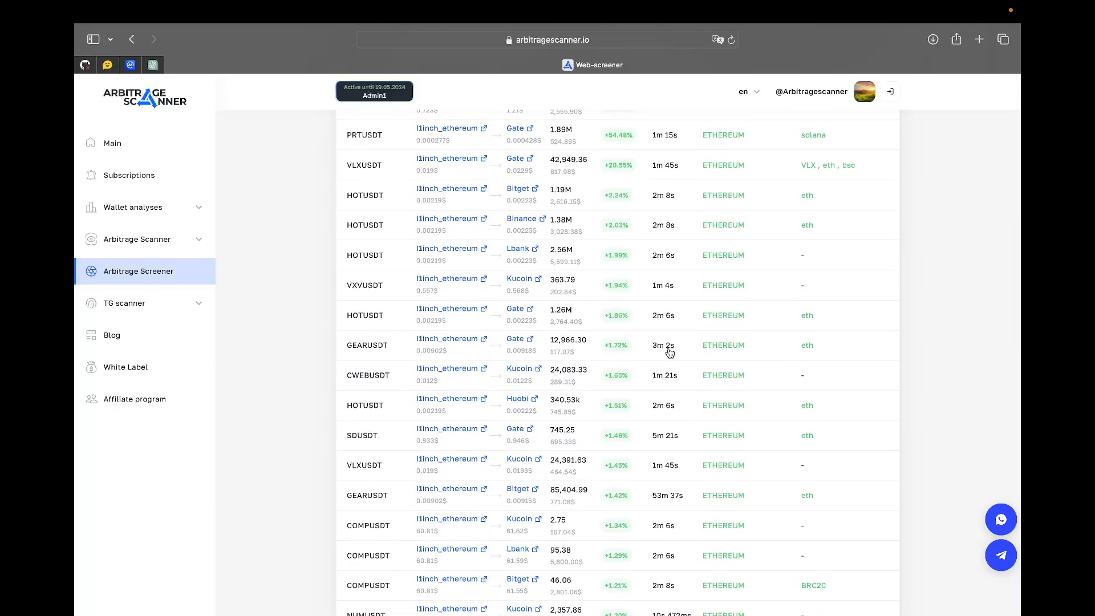
pyautogui.scroll(-3)
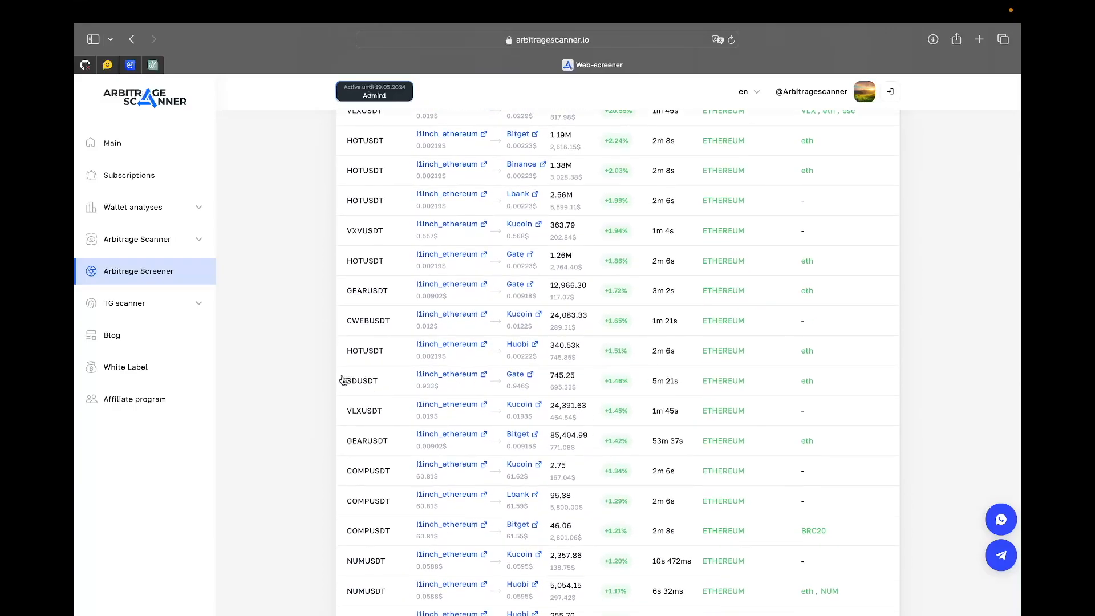
pyautogui.moveTo(525, 350)
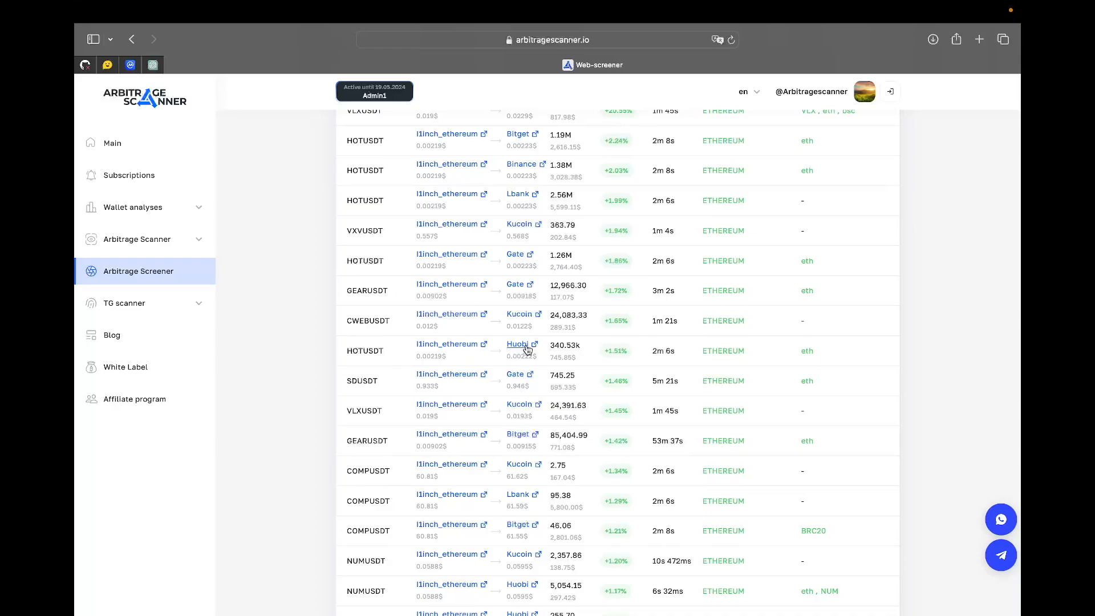
pyautogui.click(518, 344)
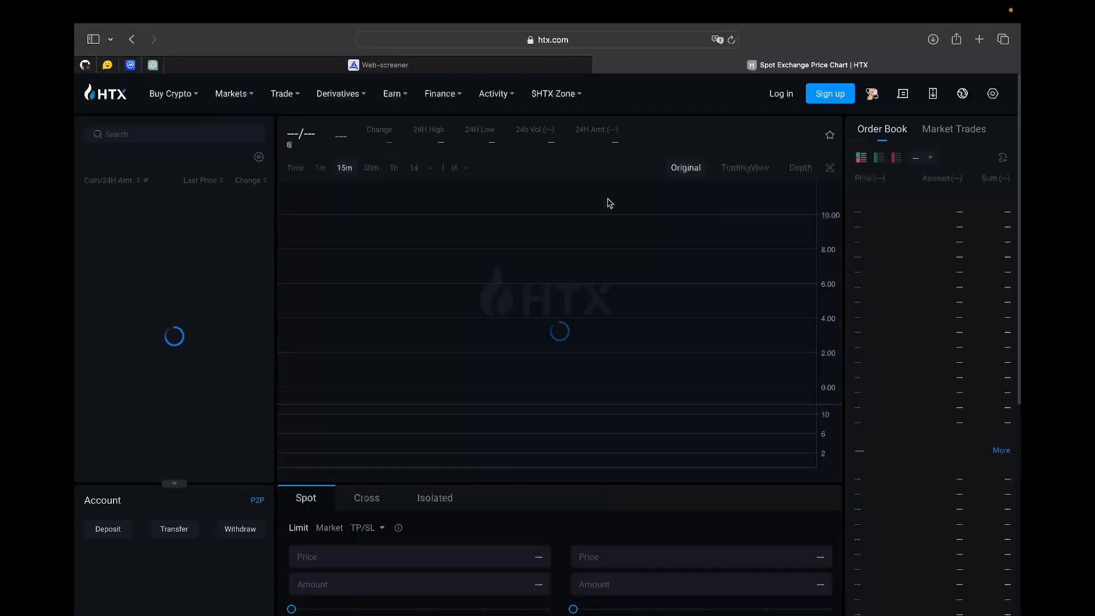
# Compare HTX's HOT/USDT market with the 1inch HOT→USDT quote, ending on 1inch
pyautogui.click(378, 64)
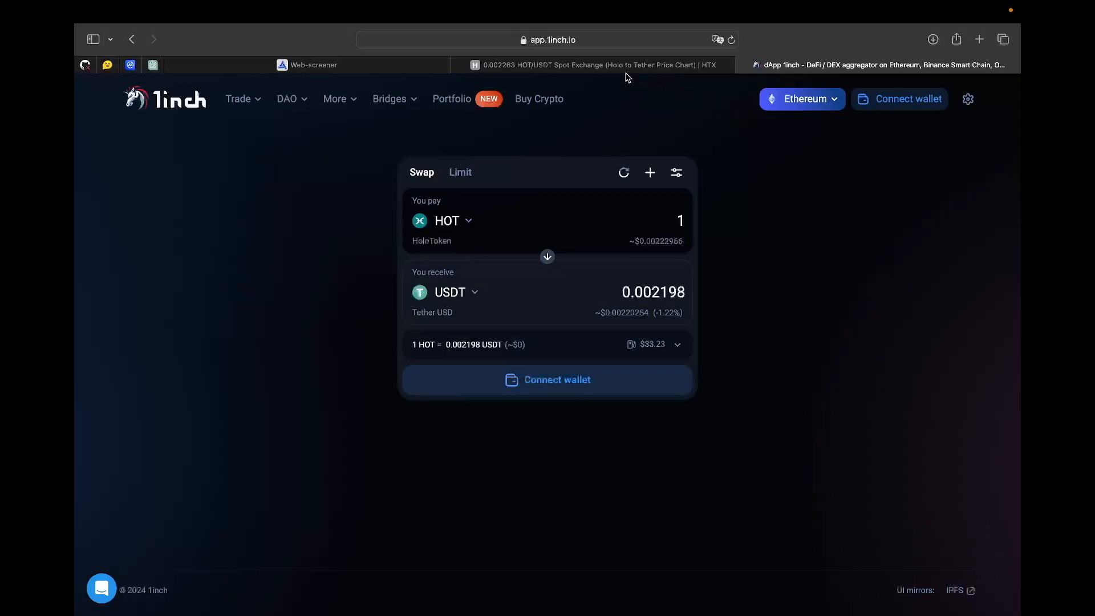
pyautogui.click(596, 65)
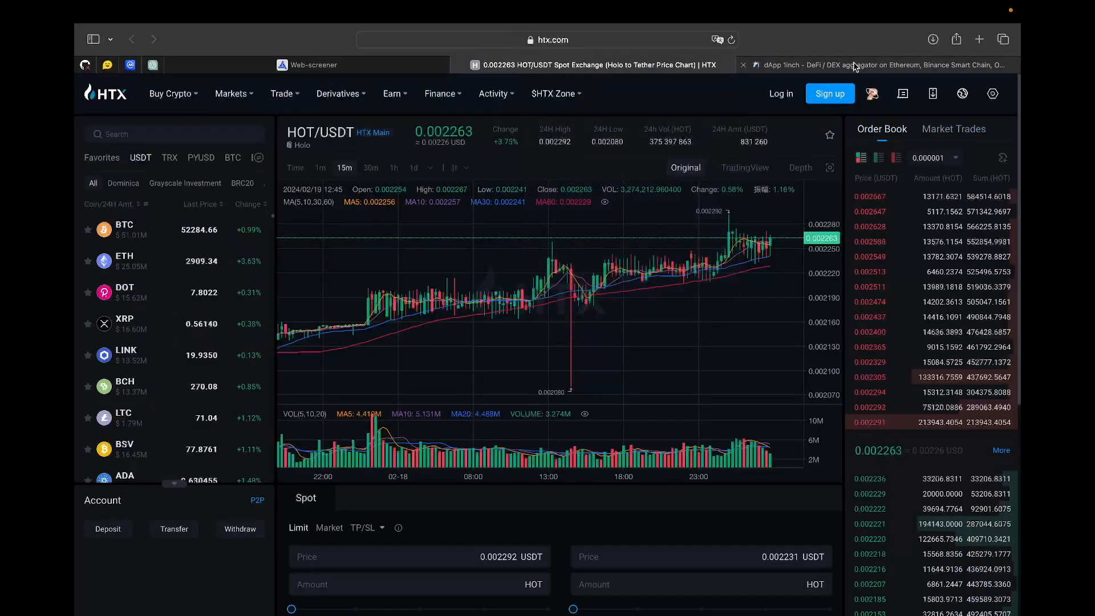
pyautogui.click(856, 64)
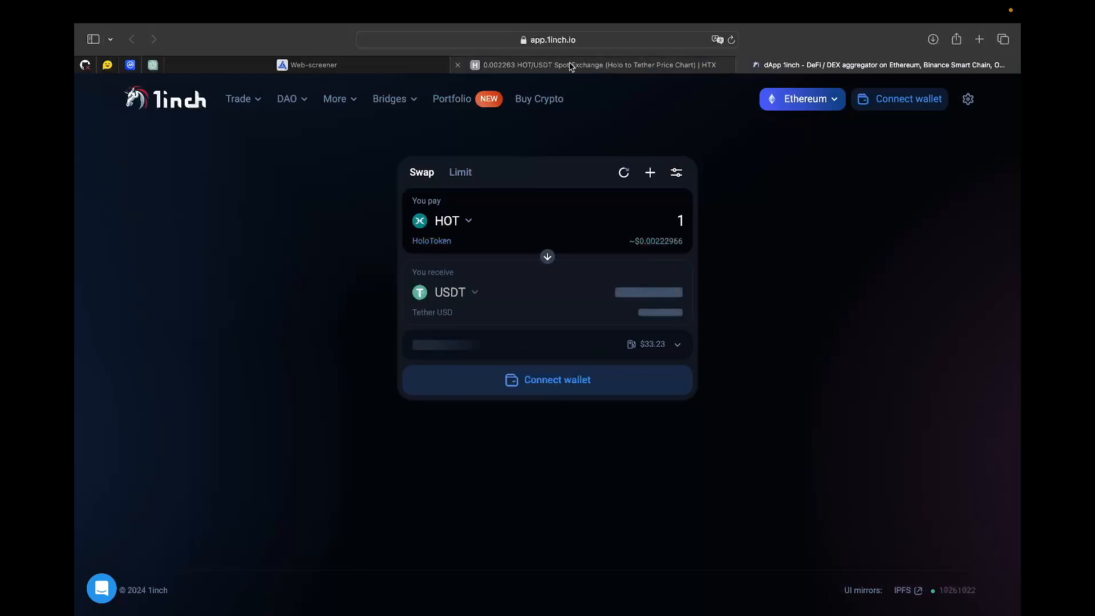
pyautogui.click(589, 64)
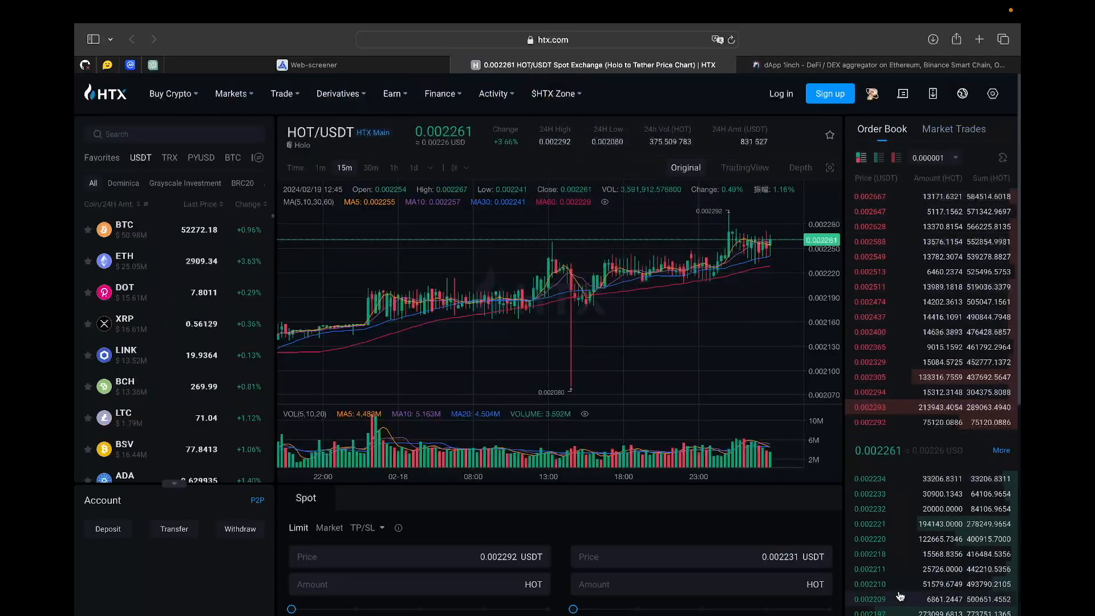
pyautogui.click(882, 65)
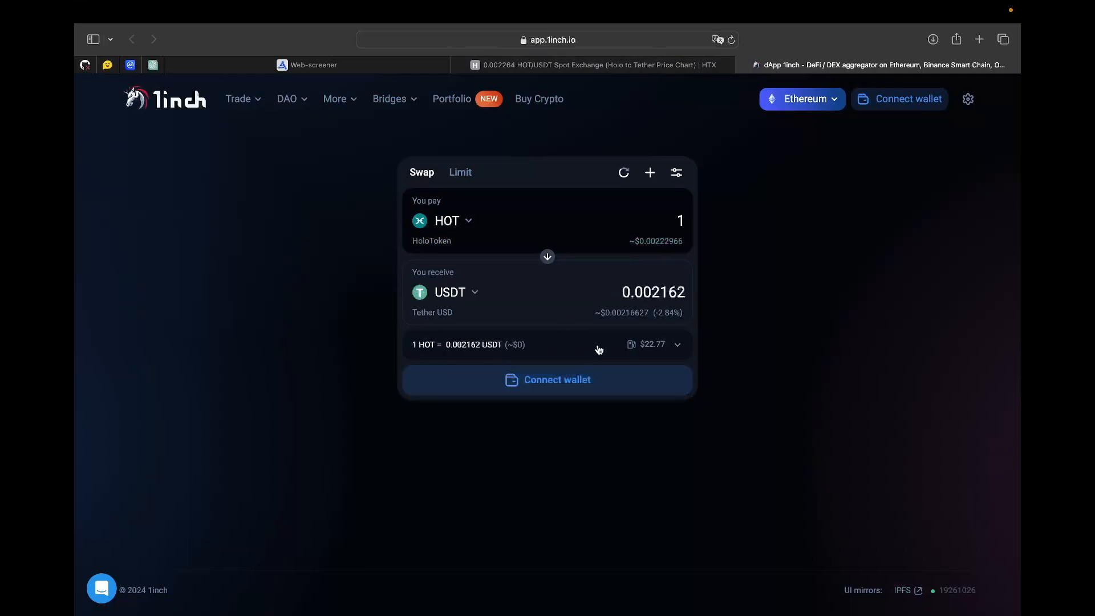
pyautogui.moveTo(583, 284)
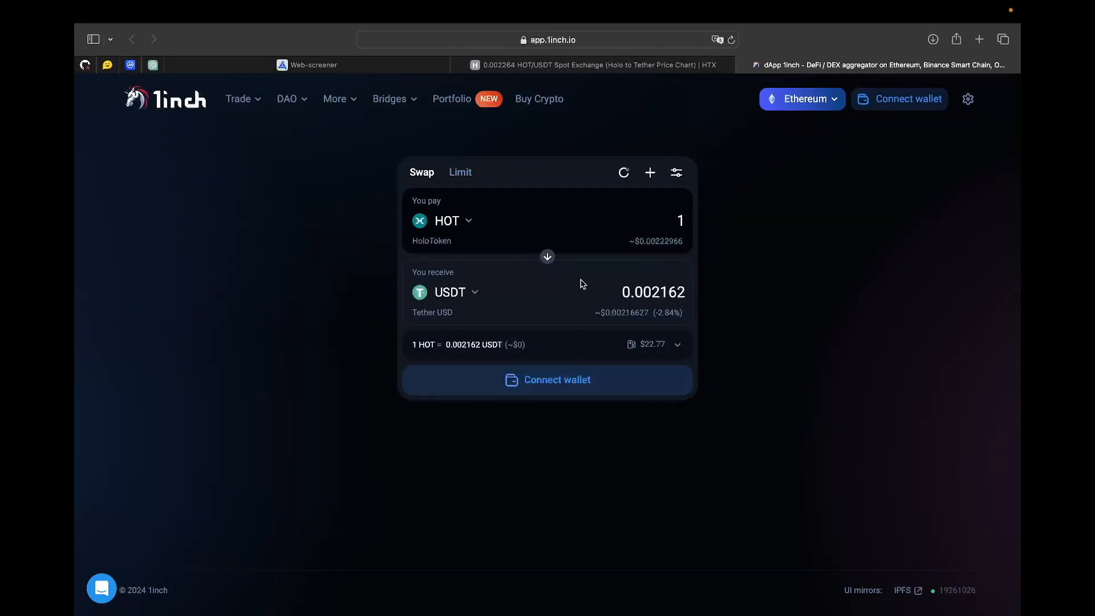
# Flip the 1inch swap direction and back, then enter 1 as the pay amount
pyautogui.click(548, 257)
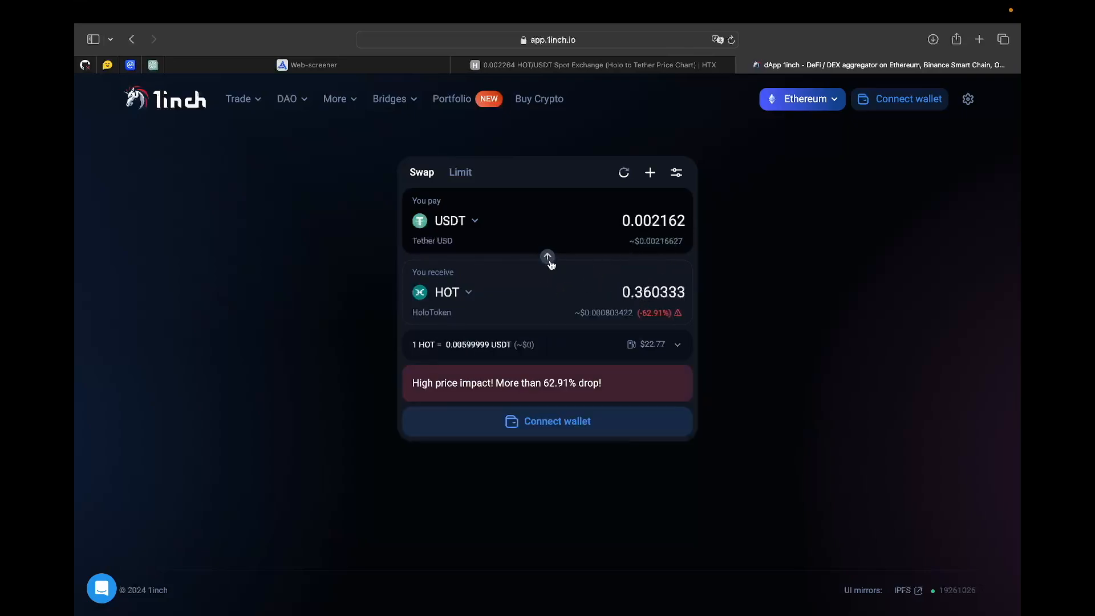
pyautogui.click(548, 257)
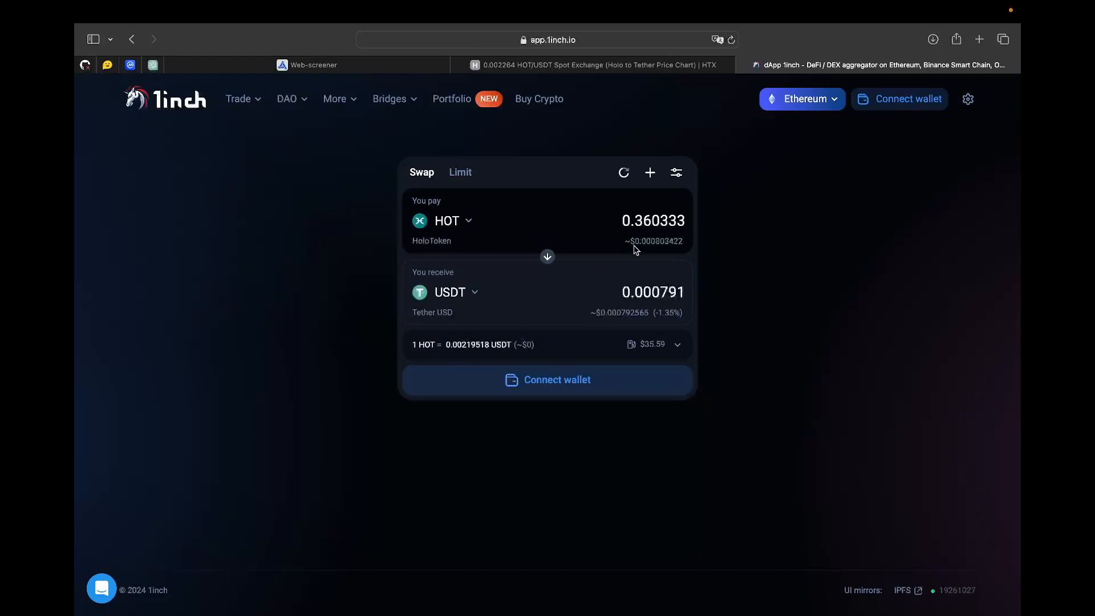
pyautogui.write('1')
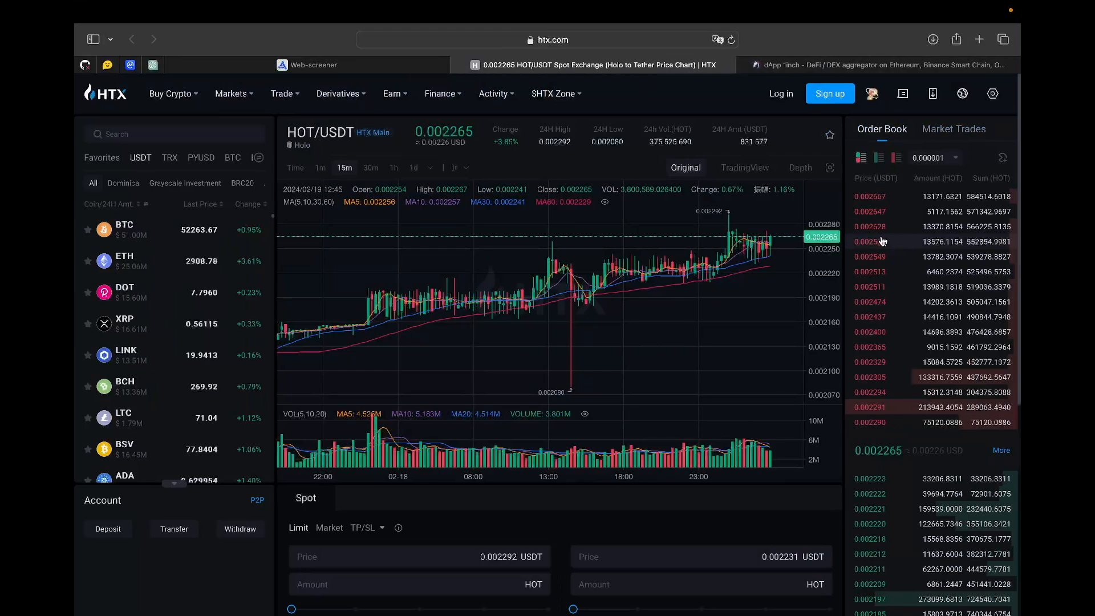
# Recheck the 1inch swap panel quoting 1 HOT at 0.002162 USDT
pyautogui.click(880, 64)
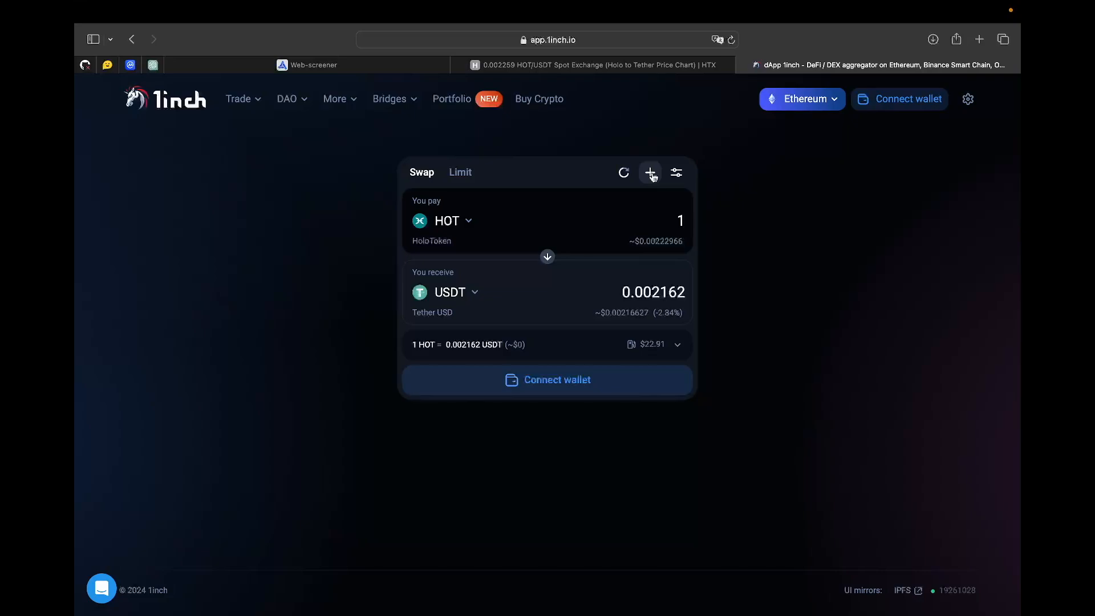
pyautogui.click(679, 220)
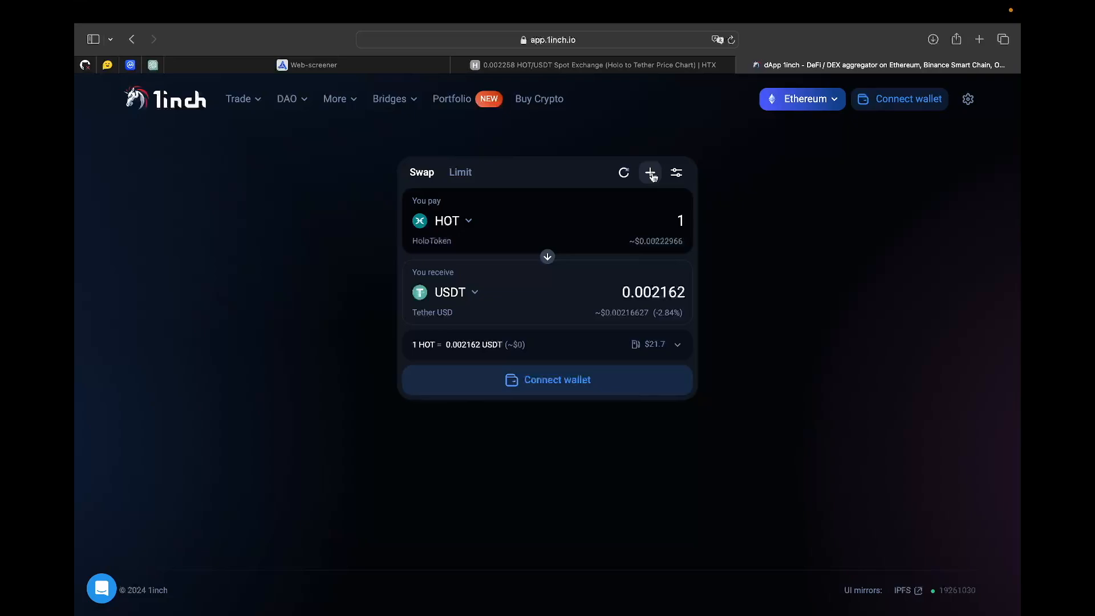
pyautogui.click(680, 221)
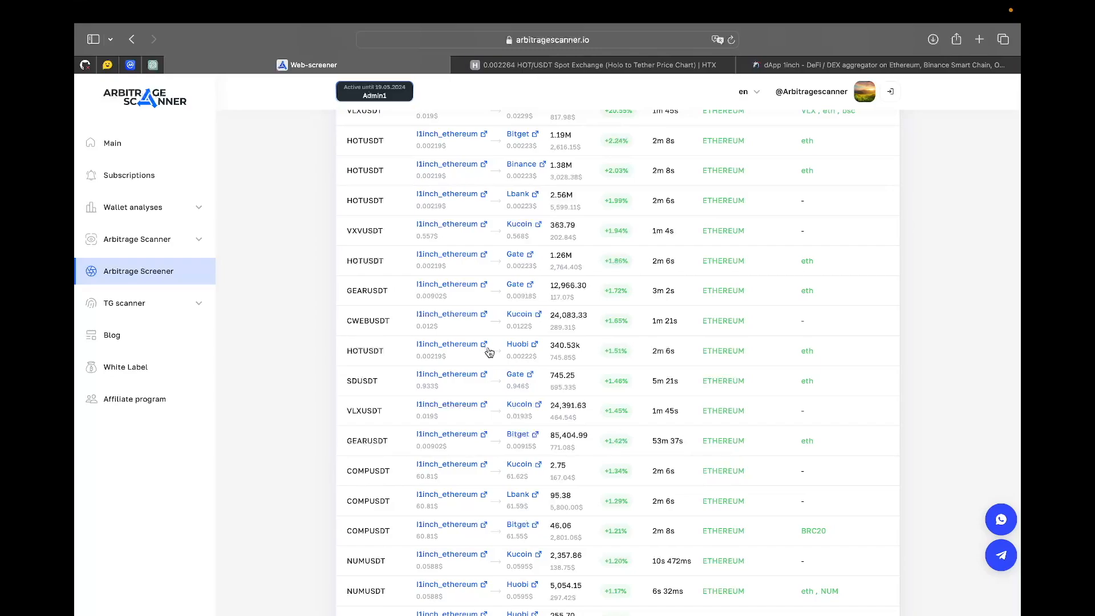
pyautogui.moveTo(542, 363)
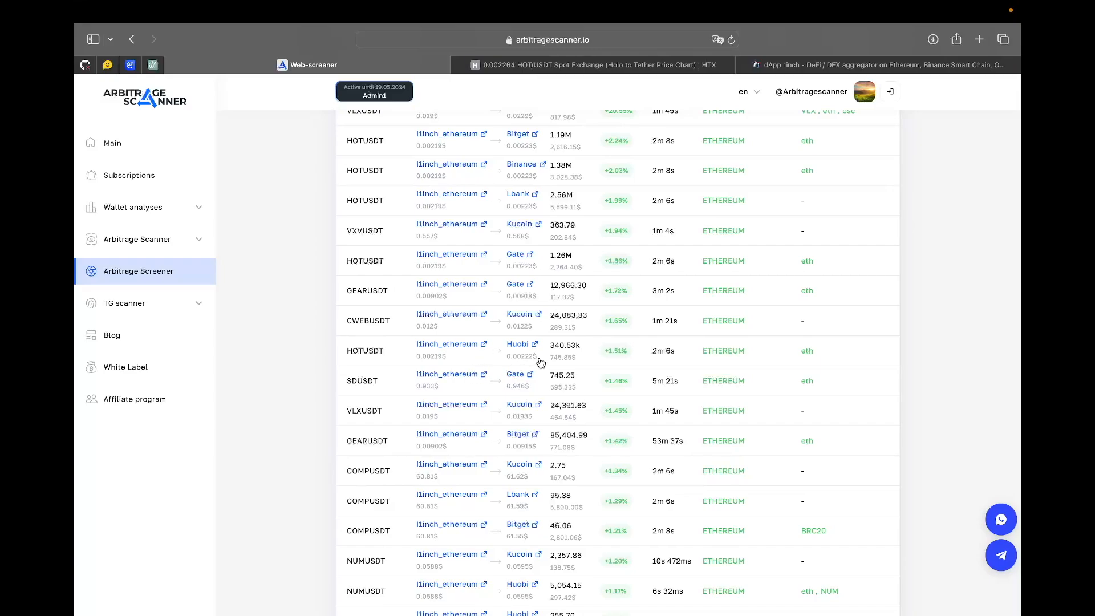
pyautogui.moveTo(563, 365)
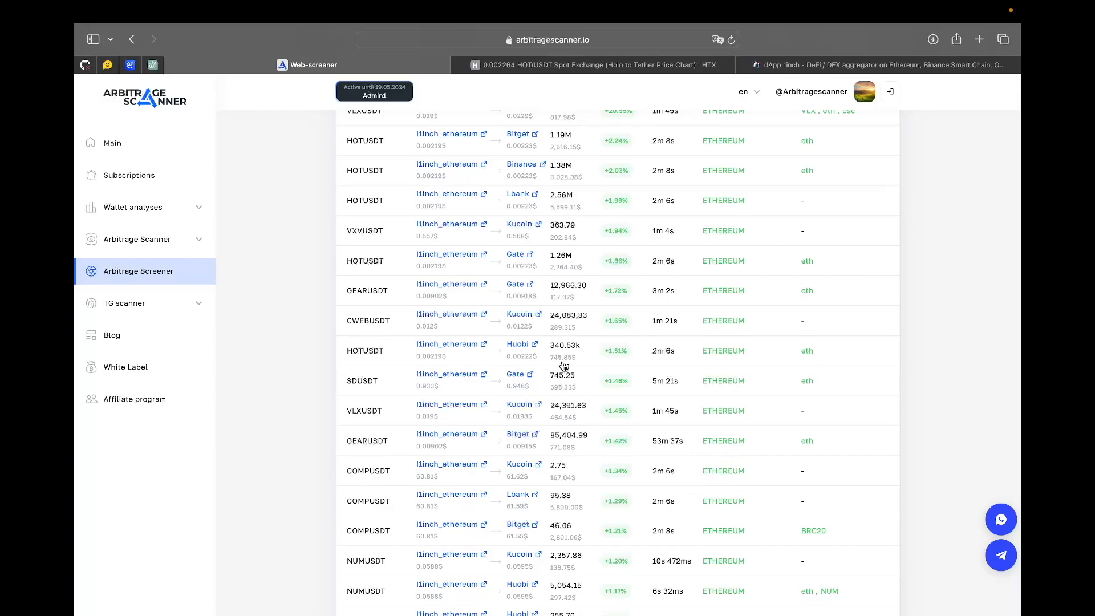
pyautogui.moveTo(550, 363)
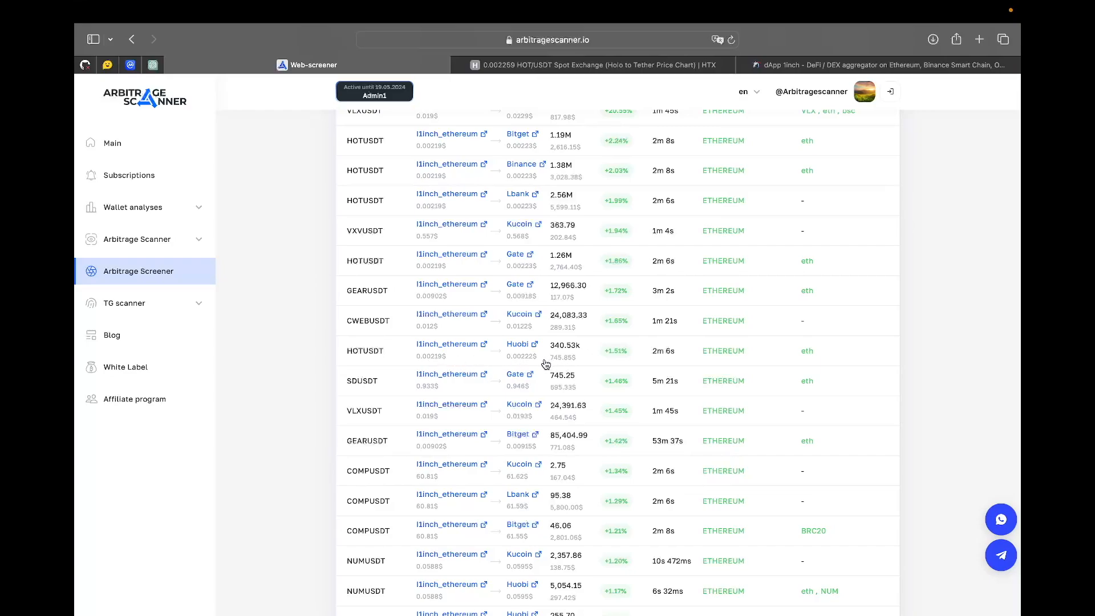
pyautogui.moveTo(427, 372)
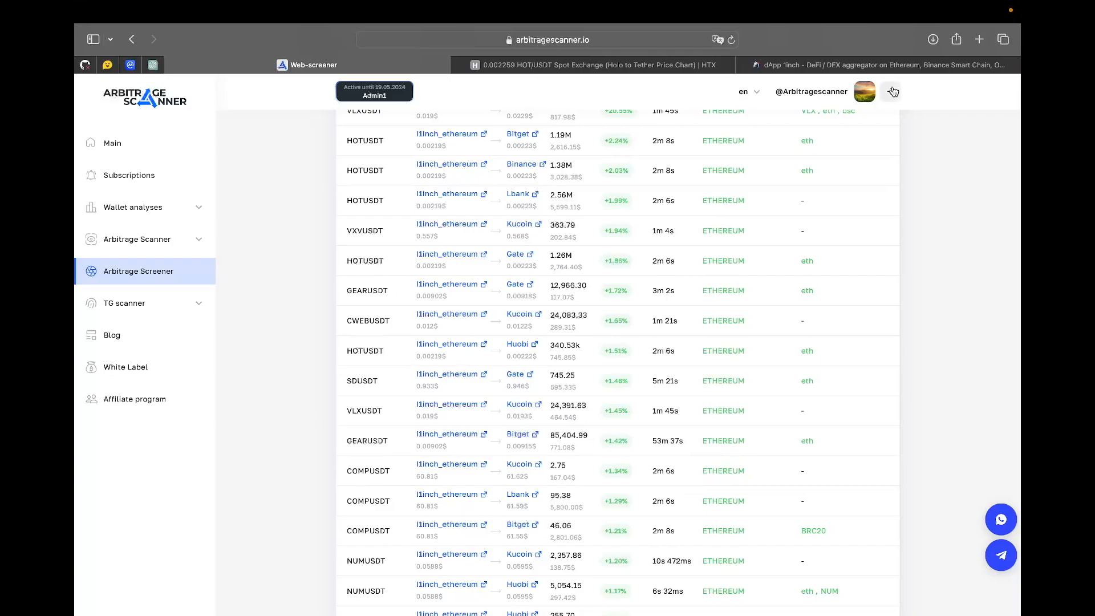
# Inspect the 1inch You pay panel, confirming 1 HOT quotes 0.002162 USDT
pyautogui.click(883, 65)
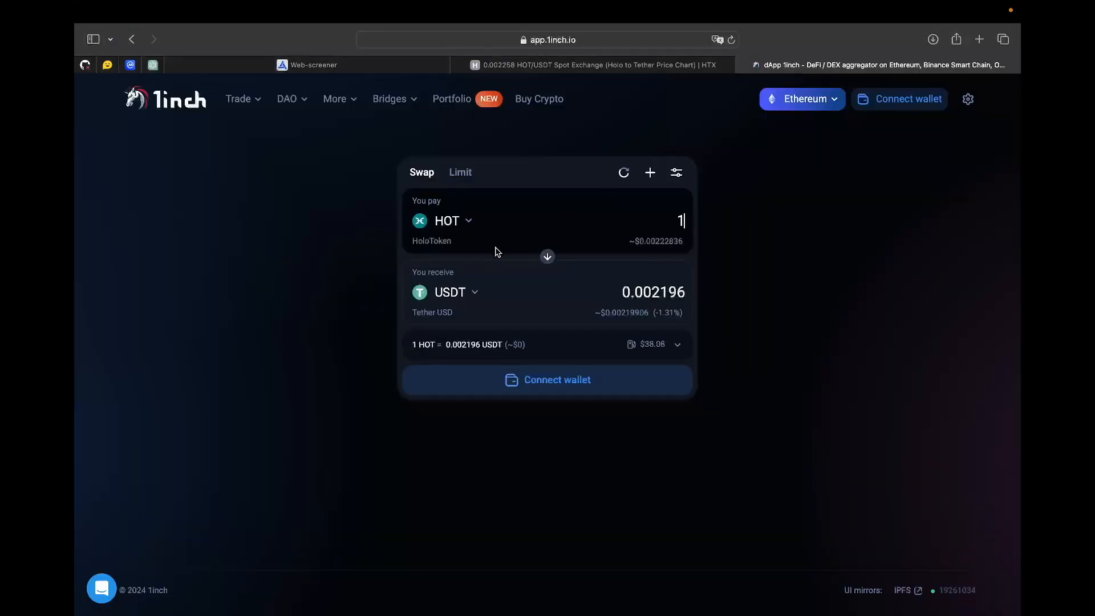
pyautogui.moveTo(454, 203)
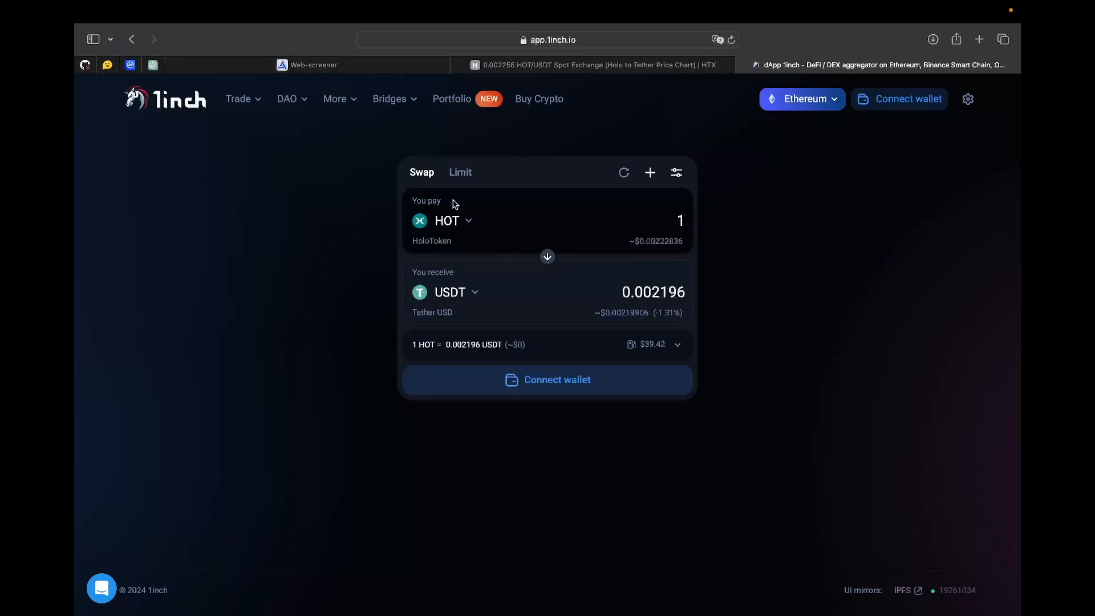
pyautogui.click(680, 220)
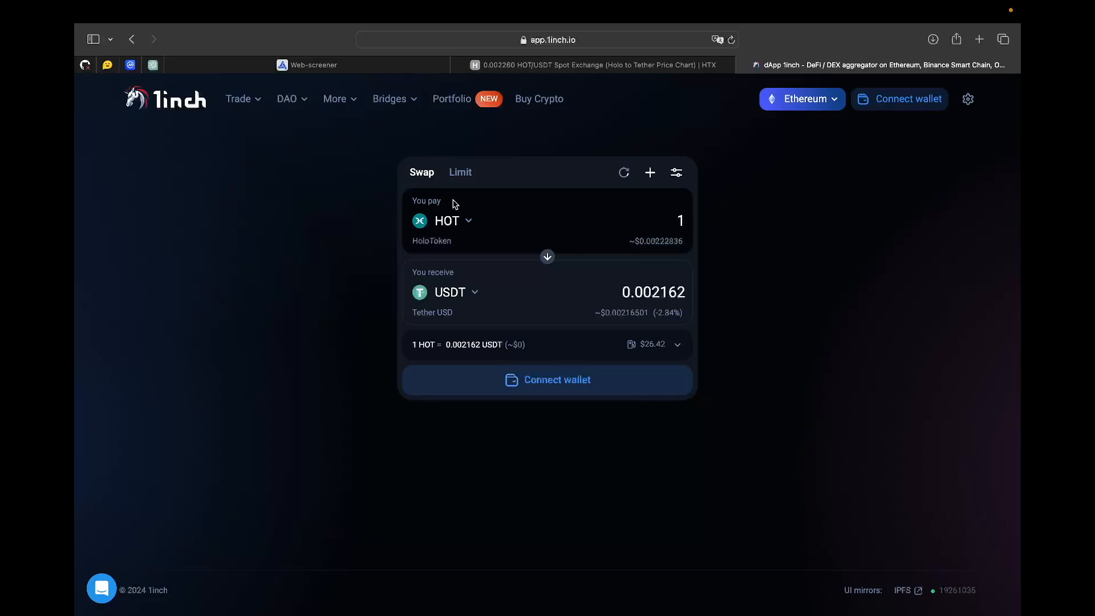
pyautogui.click(680, 220)
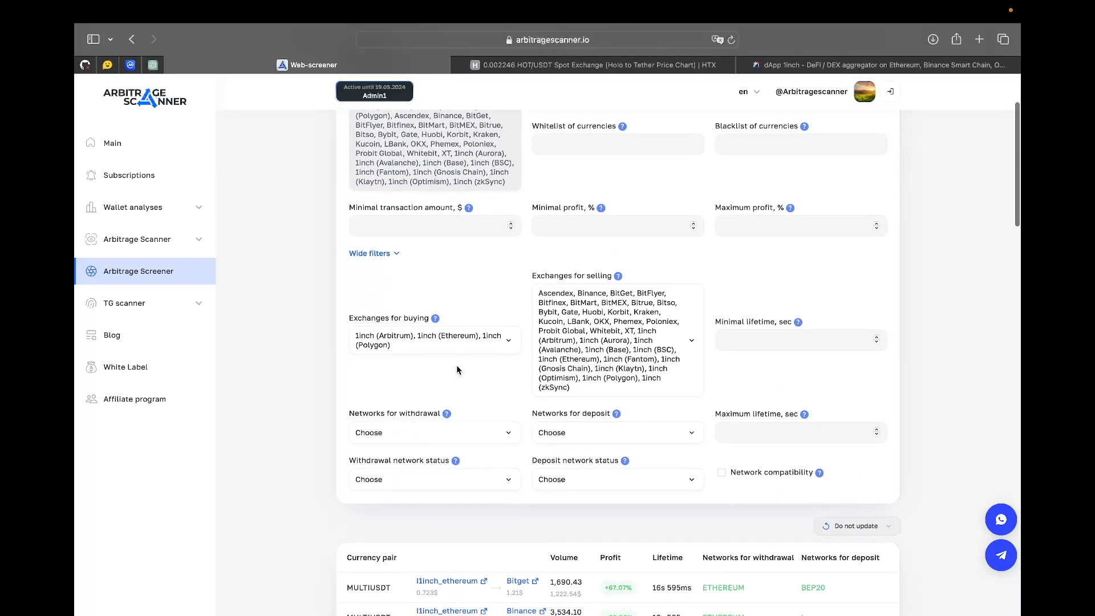
pyautogui.moveTo(459, 391)
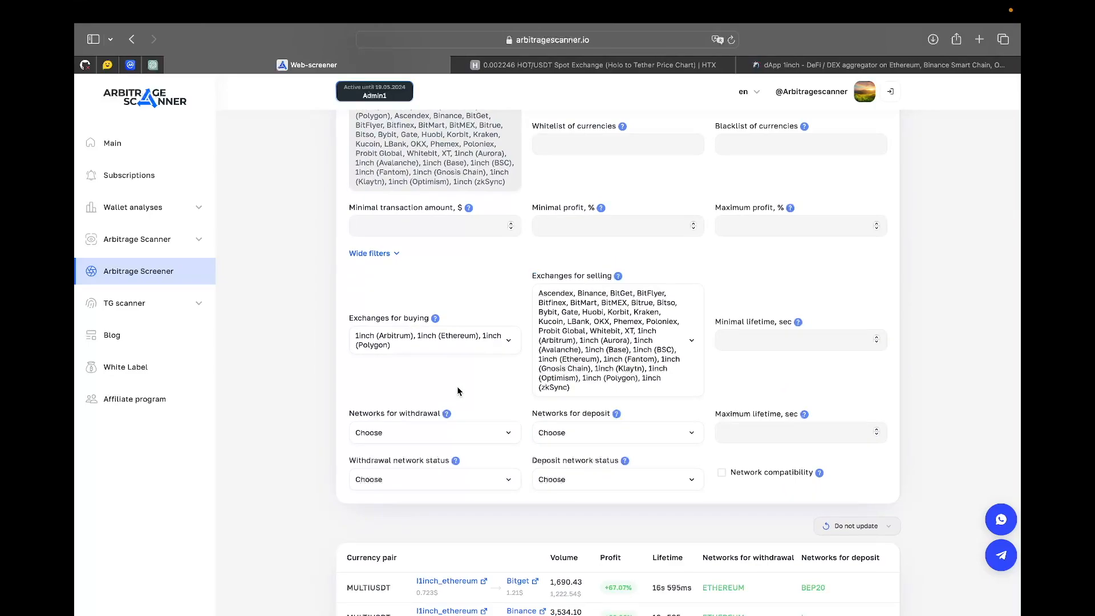
# Return to the 1inch 1 HOT→USDT quote and fold away the rate details
pyautogui.scroll(-3)
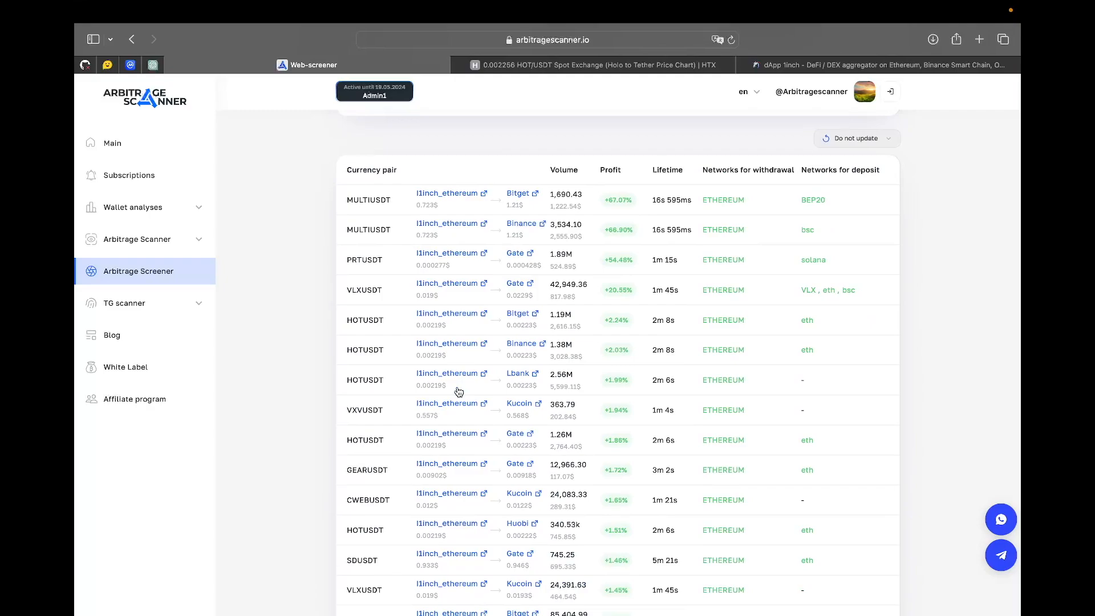
pyautogui.click(879, 65)
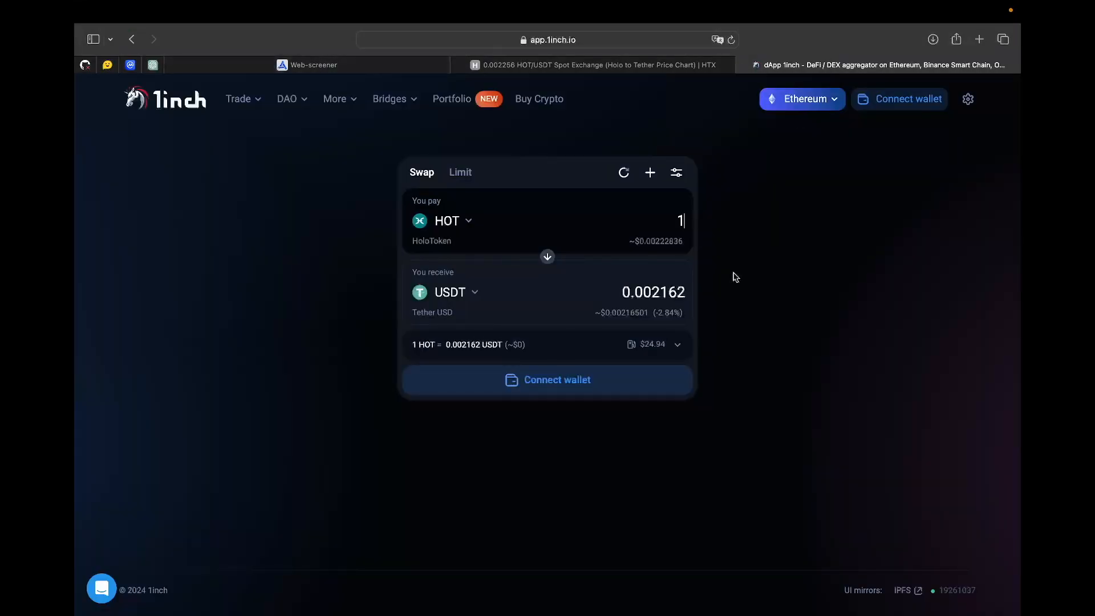
pyautogui.click(677, 344)
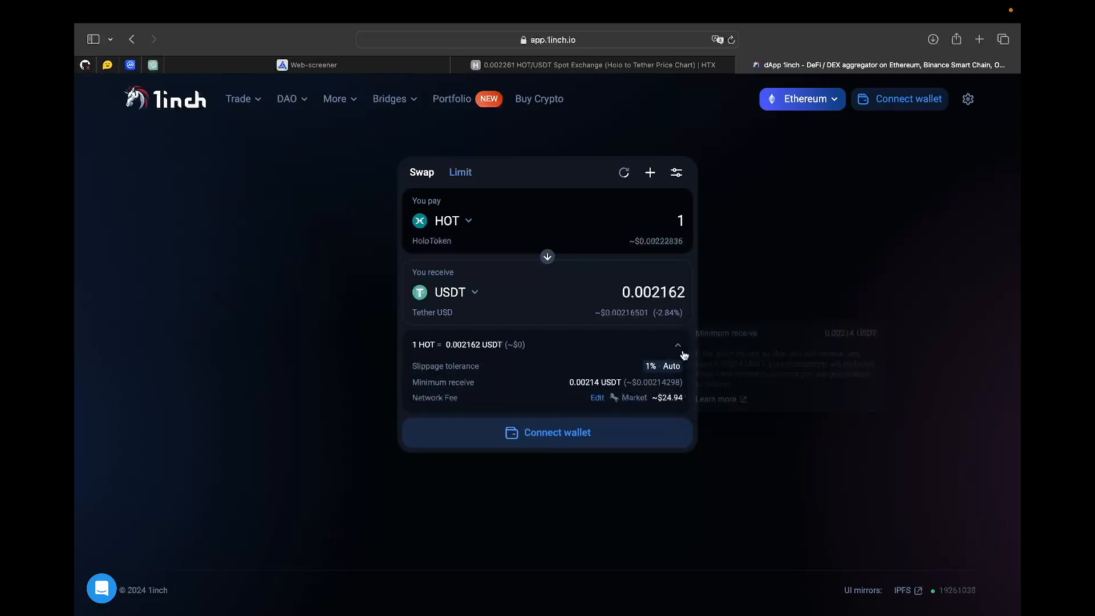
pyautogui.click(677, 345)
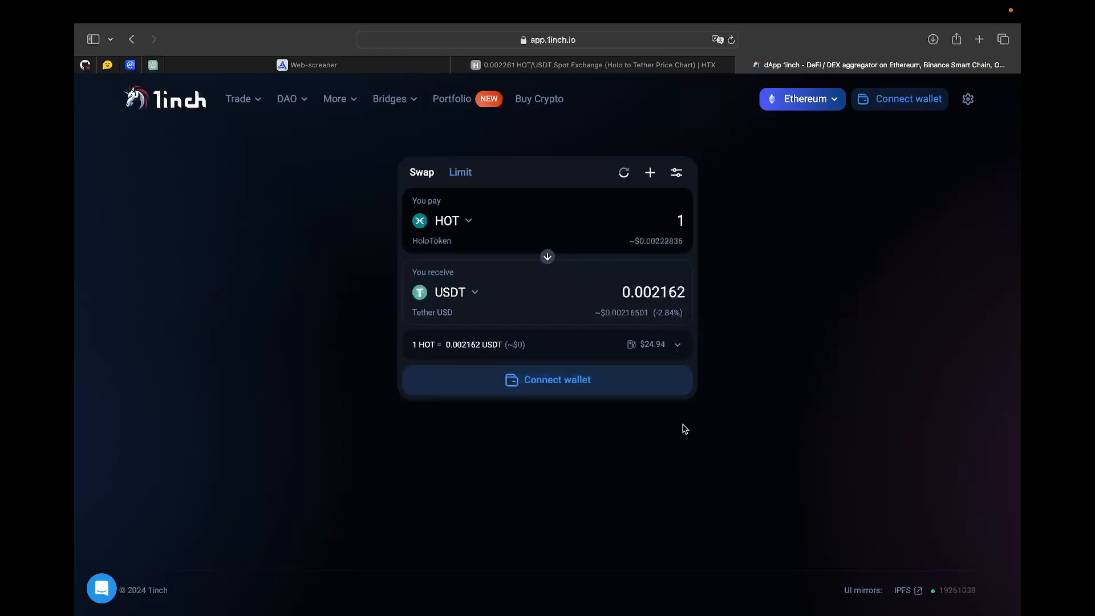
pyautogui.moveTo(227, 132)
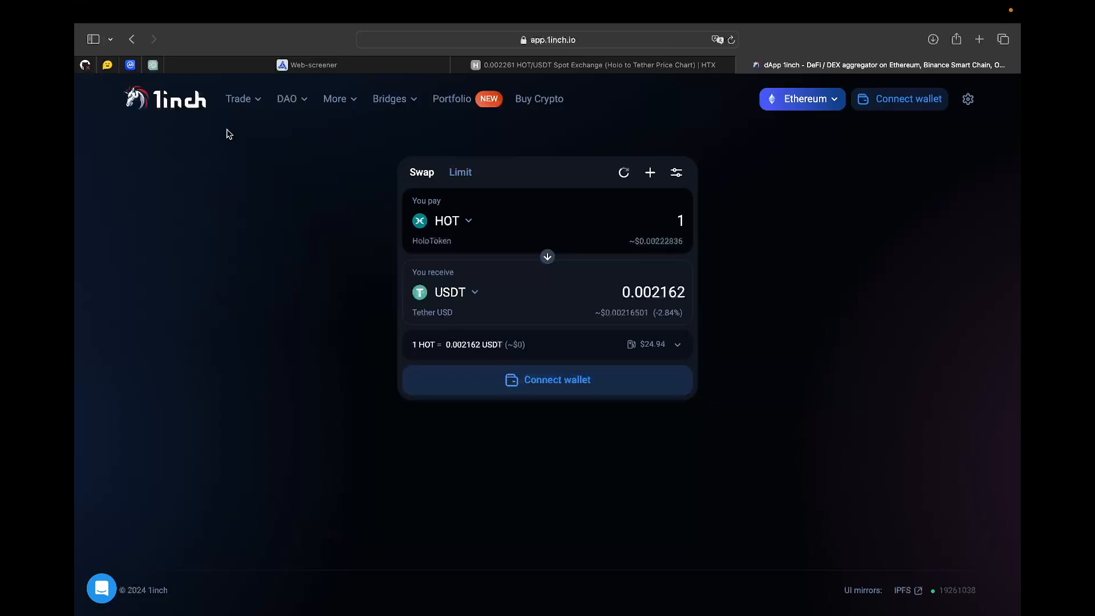
# Switch 1inch to Trade > Advanced mode and expand the Fusion/Classic mode cards
pyautogui.click(239, 98)
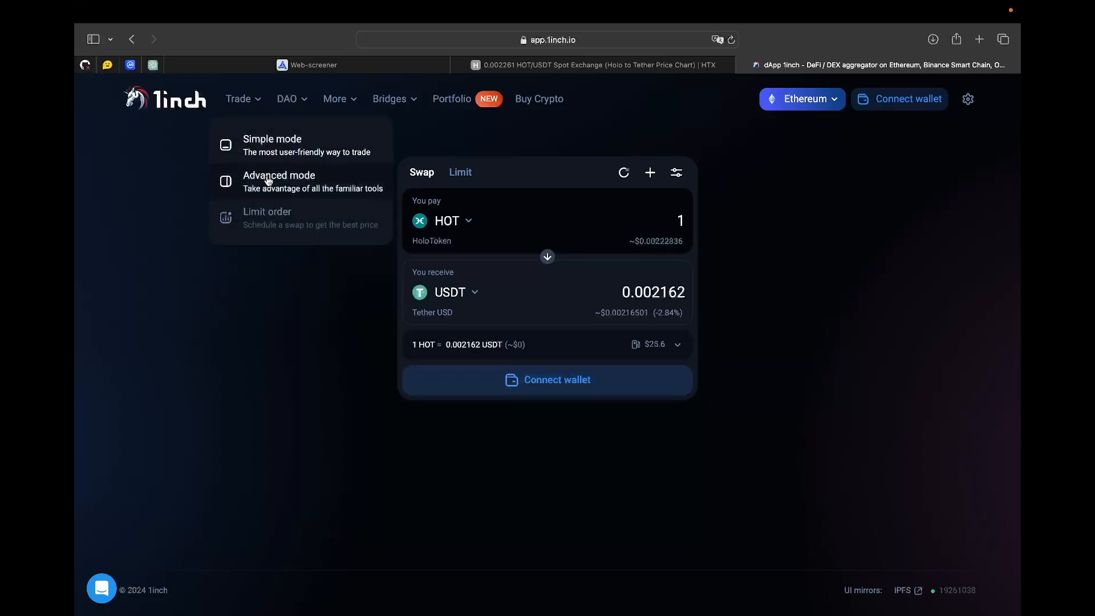
pyautogui.click(278, 181)
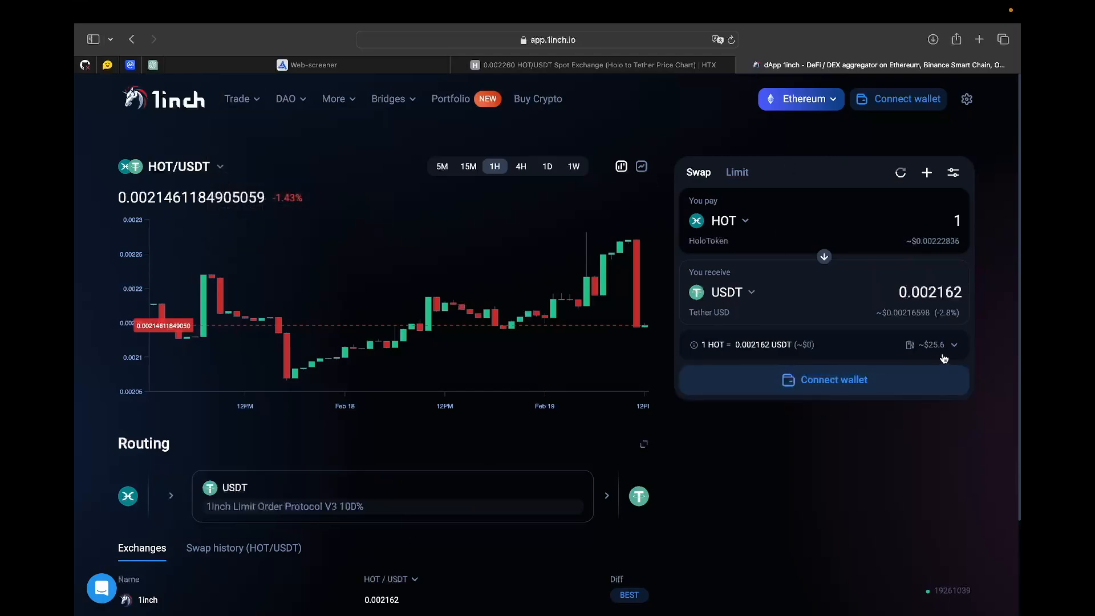
pyautogui.click(954, 345)
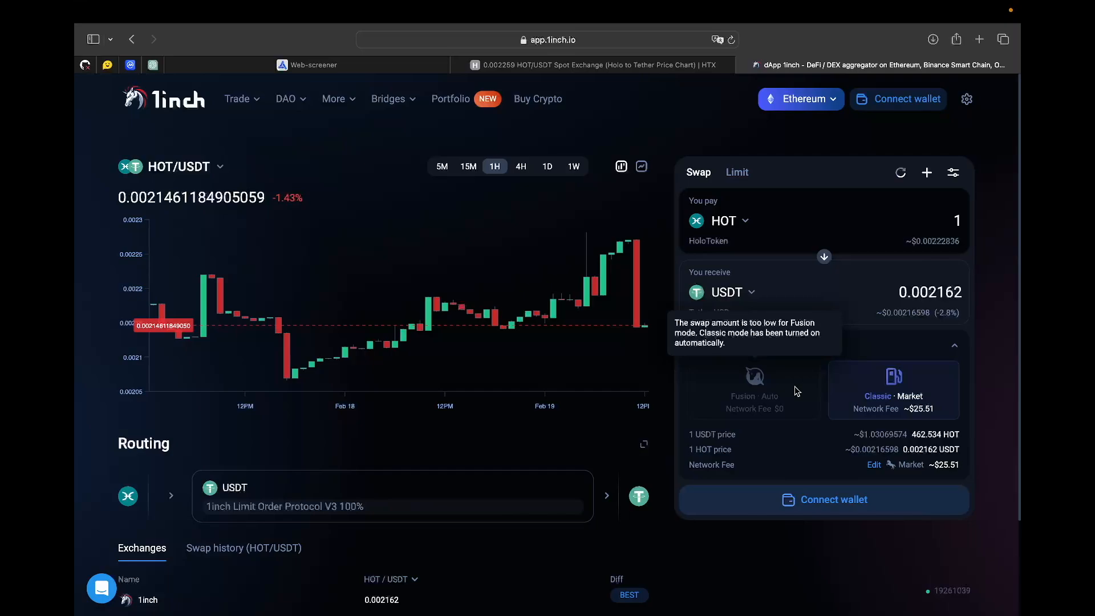
pyautogui.moveTo(748, 414)
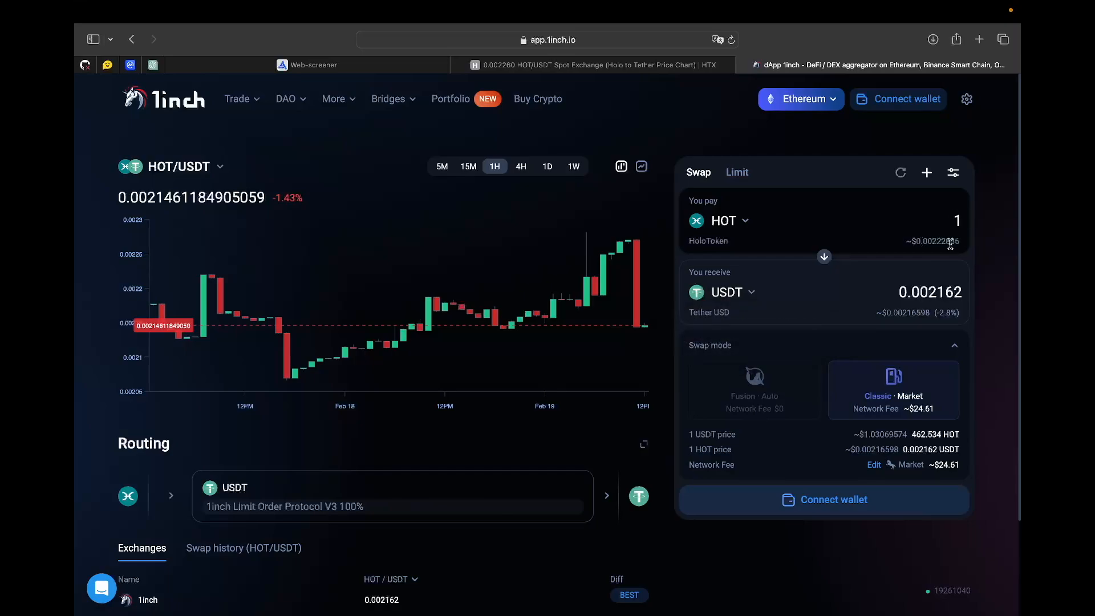
# Pay 100,000 HOT and choose Classic mode, yielding about 216.30 USDT
pyautogui.write('000')
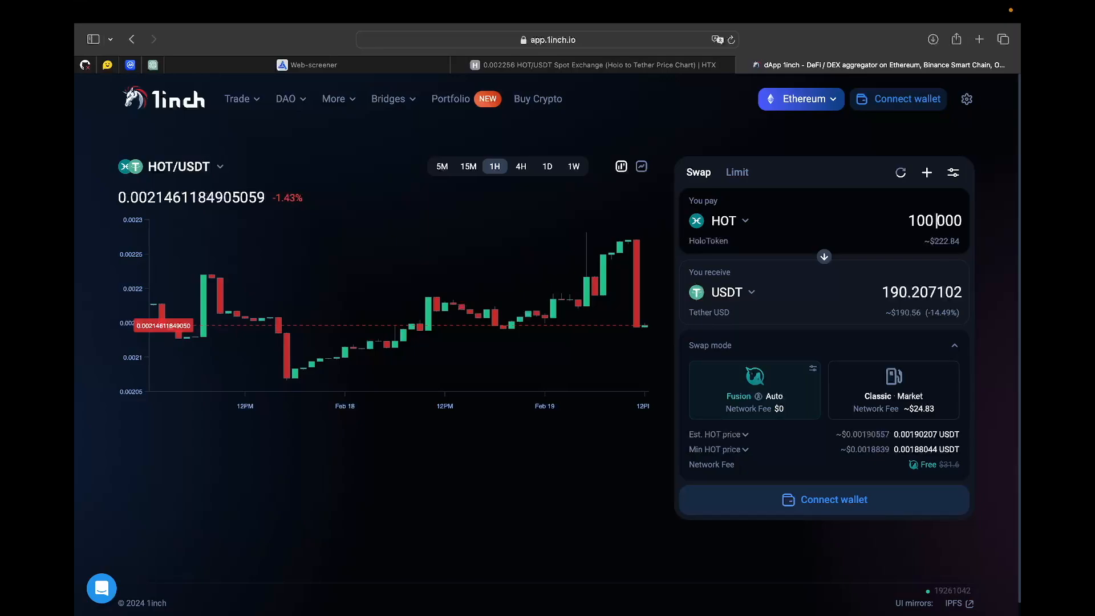
pyautogui.moveTo(767, 420)
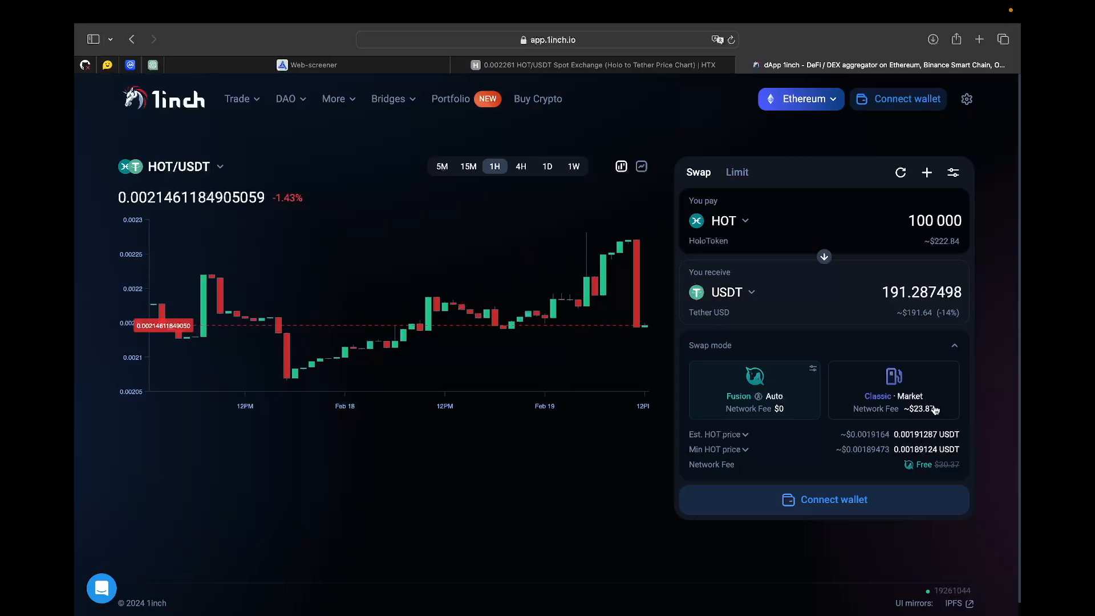
pyautogui.click(893, 390)
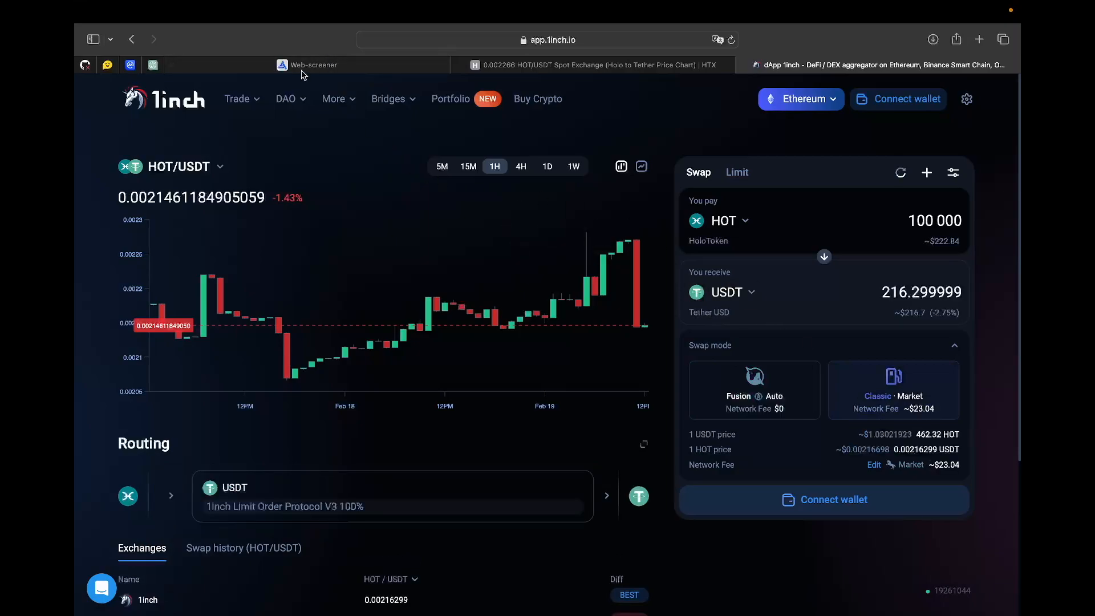
# Return to the Web-screener tab and scroll through the Arbitrage Screener results
pyautogui.click(313, 65)
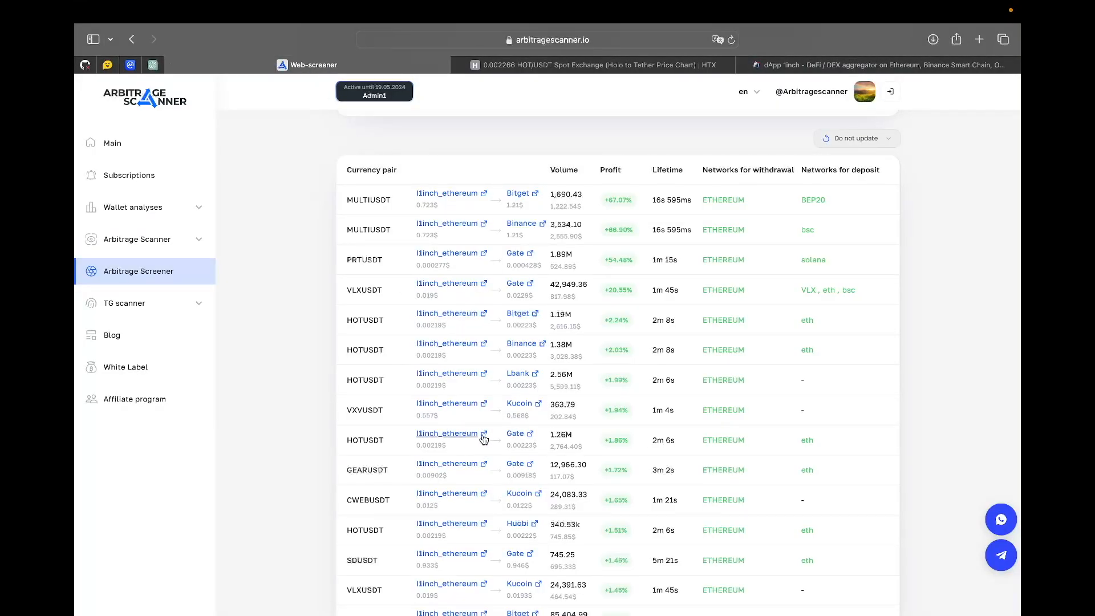
pyautogui.moveTo(775, 148)
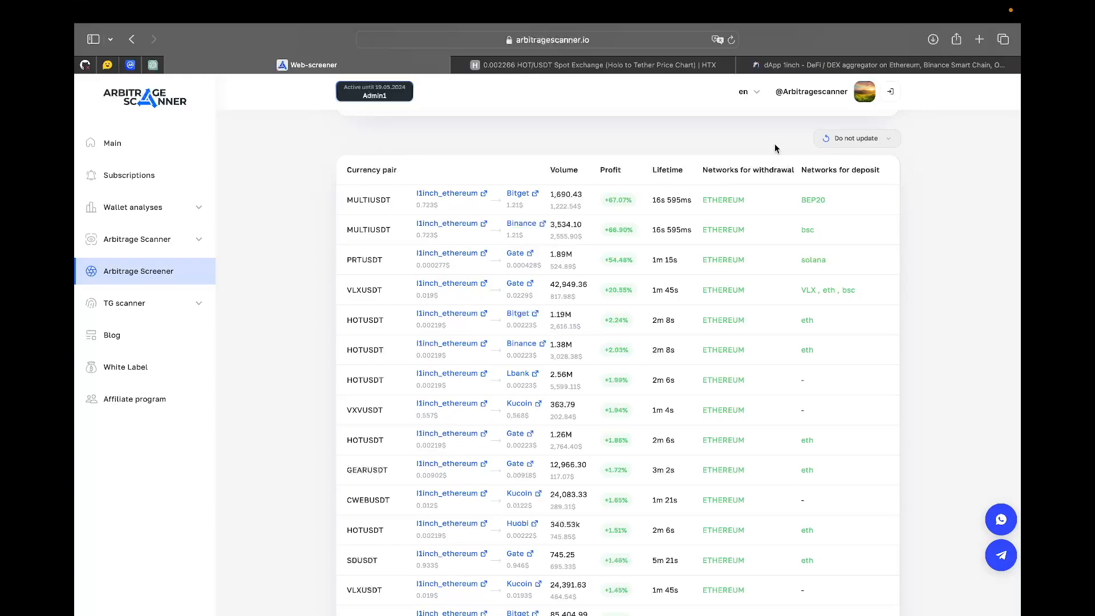
pyautogui.moveTo(822, 69)
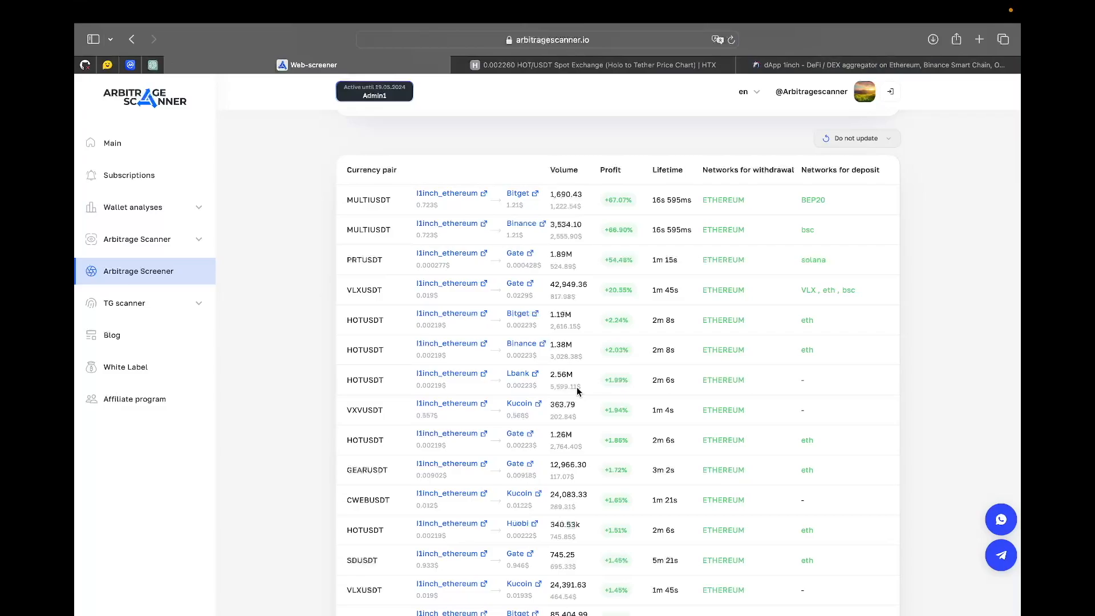
pyautogui.scroll(-3)
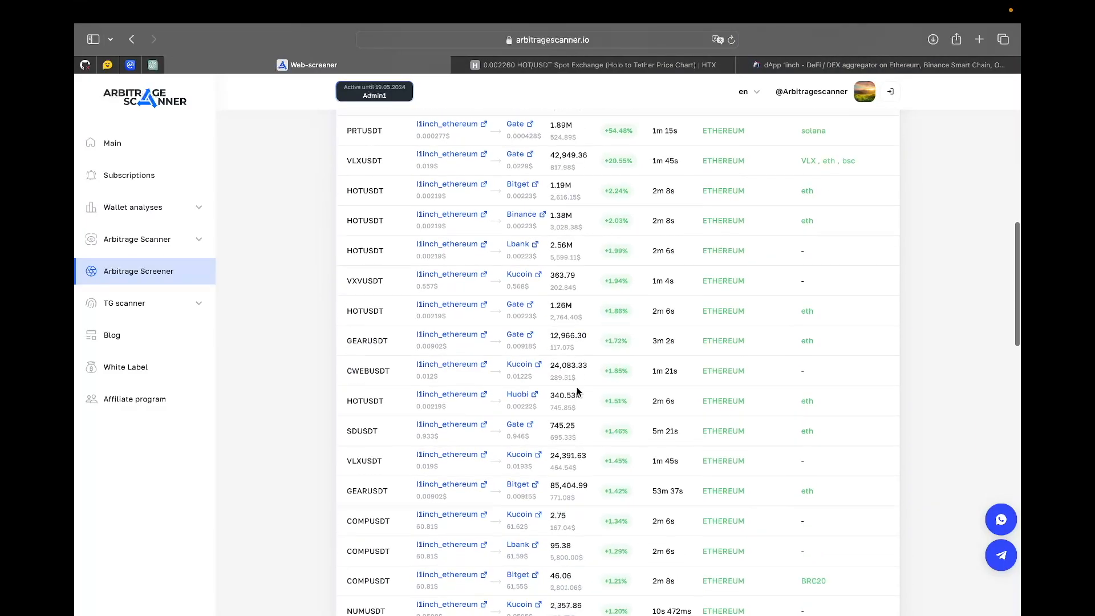
pyautogui.scroll(-3)
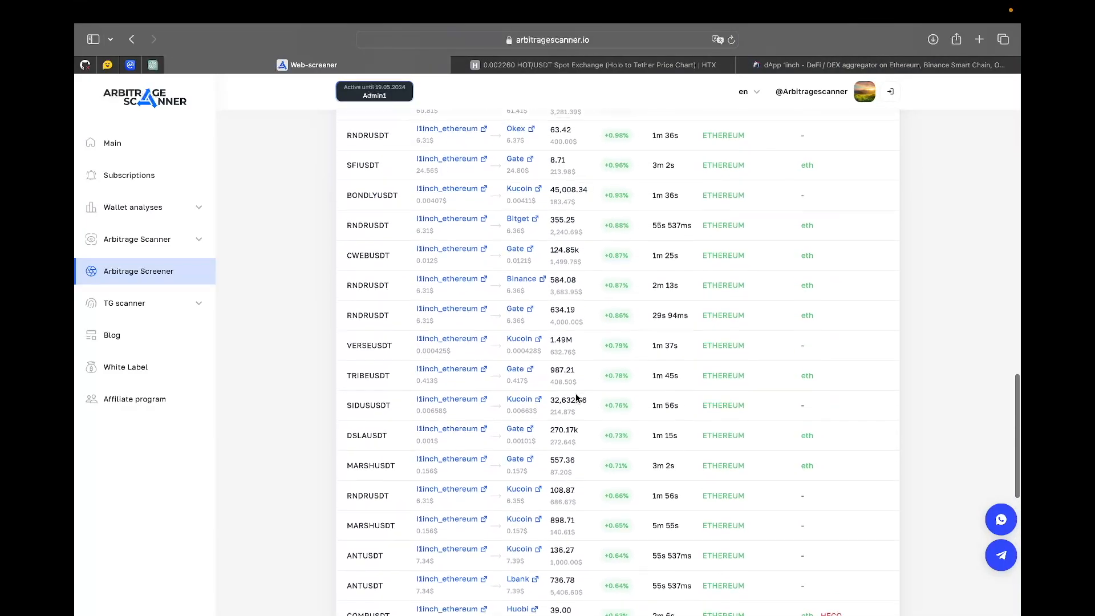
pyautogui.scroll(-3)
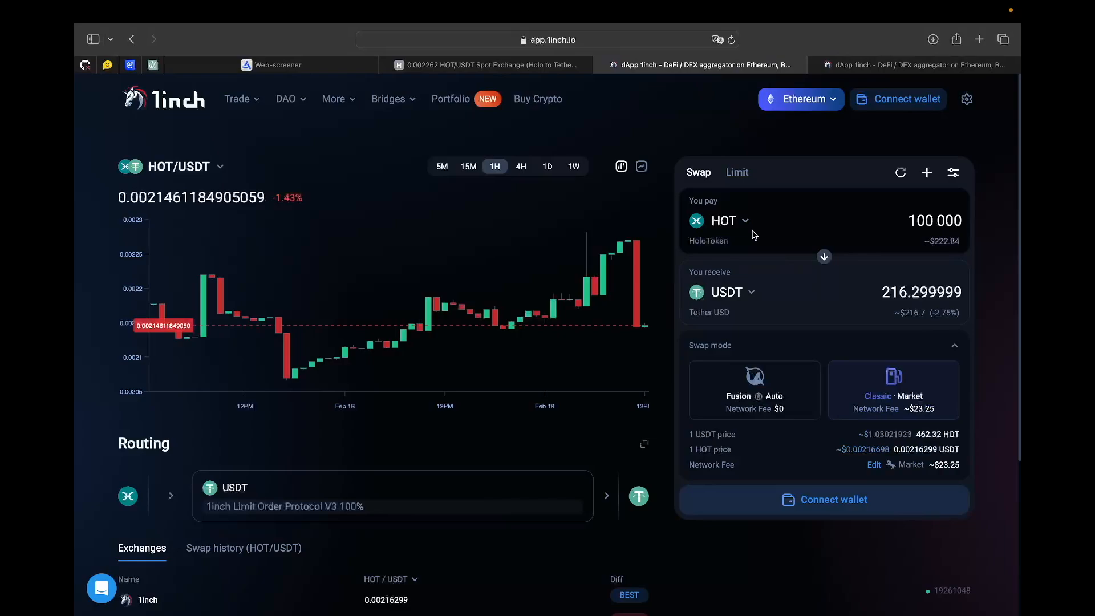
# Quote DATA to USDT on Ethereum (about 6,671.63 USDT), then on BNB Chain, which has no liquidity
pyautogui.click(724, 220)
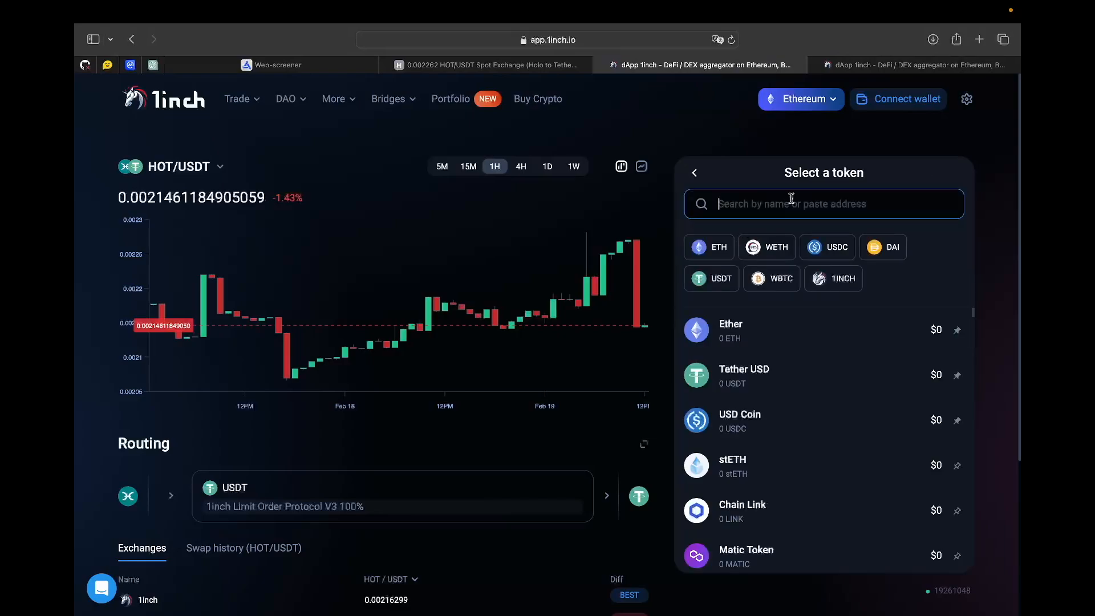
pyautogui.write('Da')
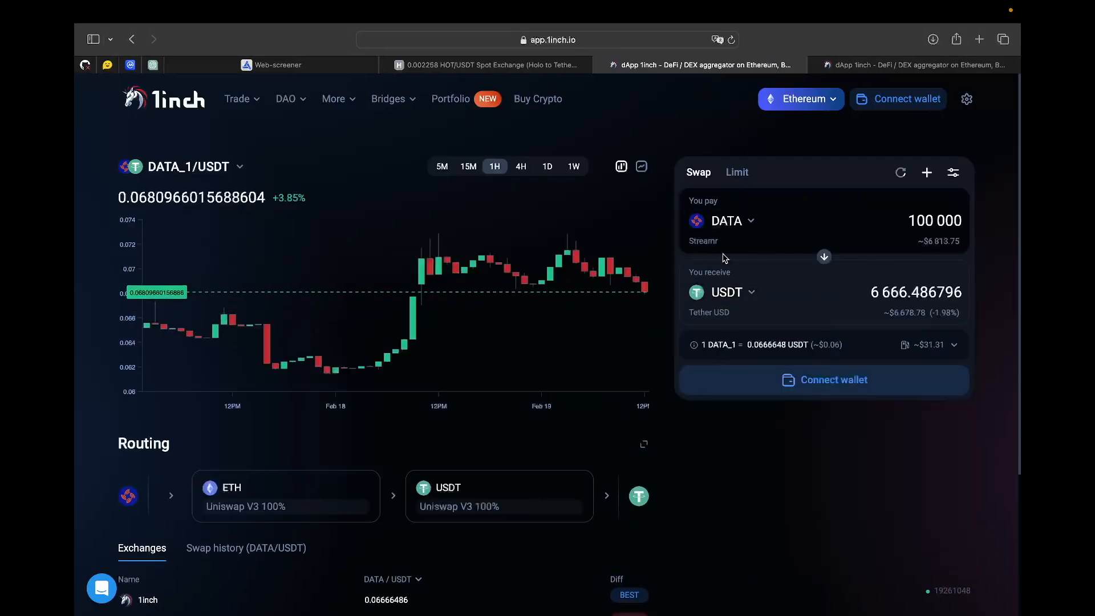
pyautogui.click(801, 98)
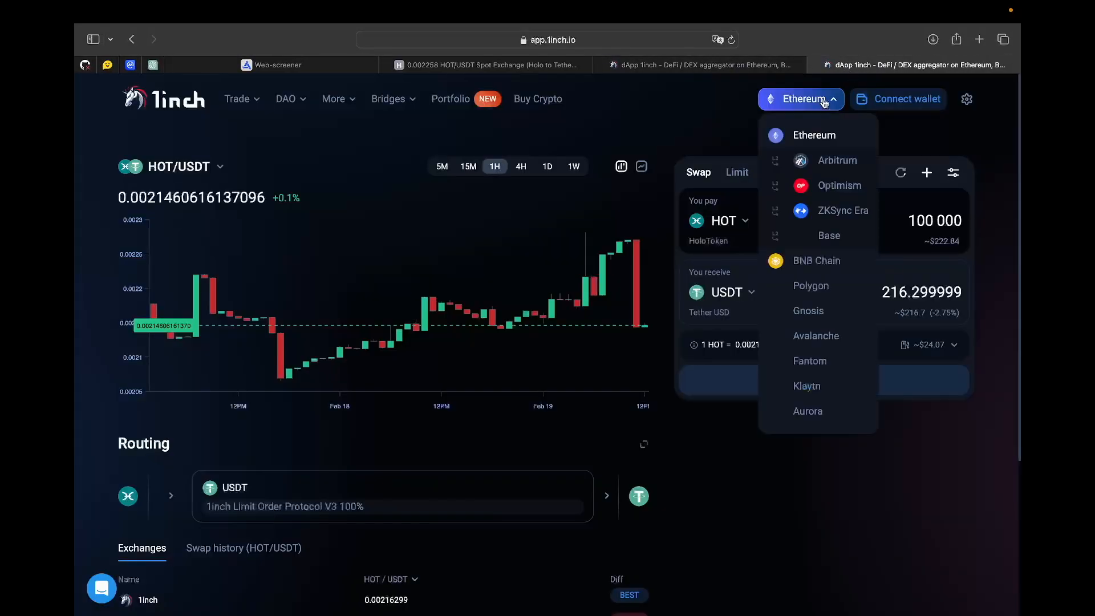
pyautogui.moveTo(829, 268)
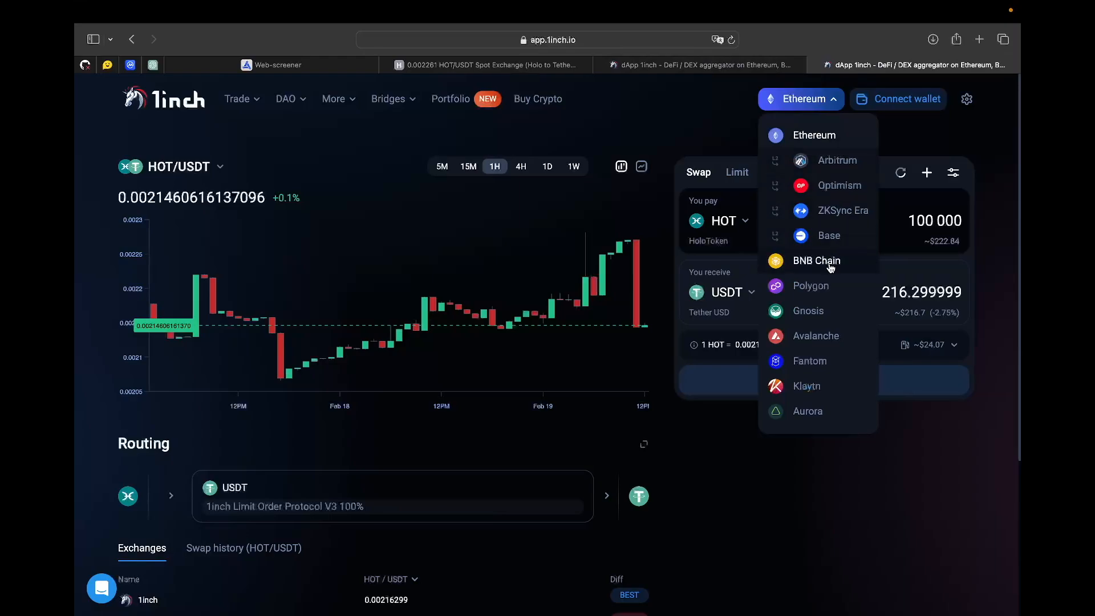
pyautogui.click(817, 260)
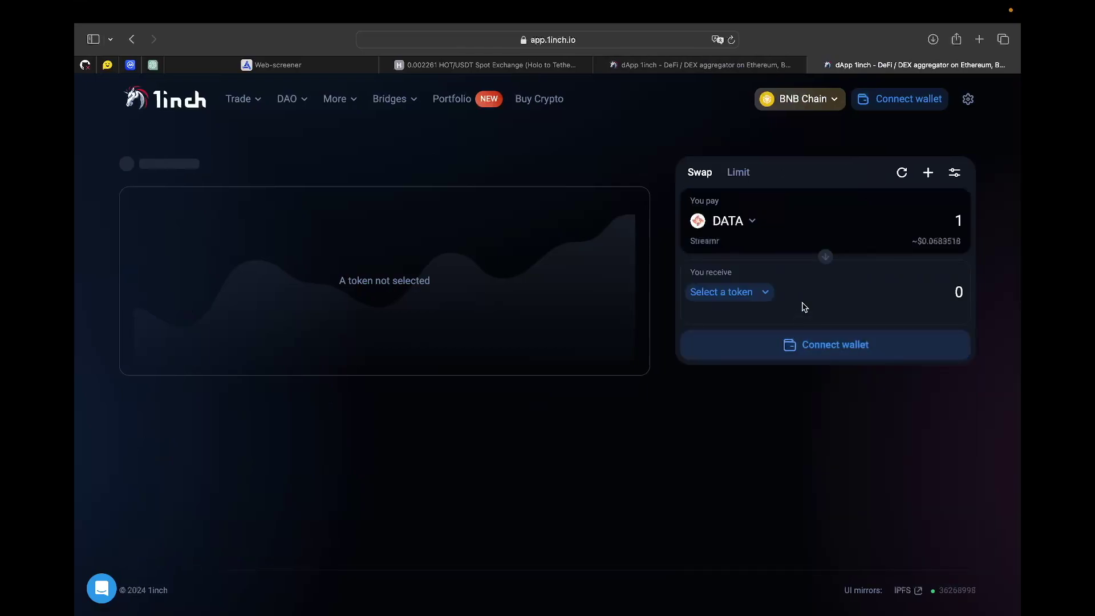
pyautogui.click(721, 292)
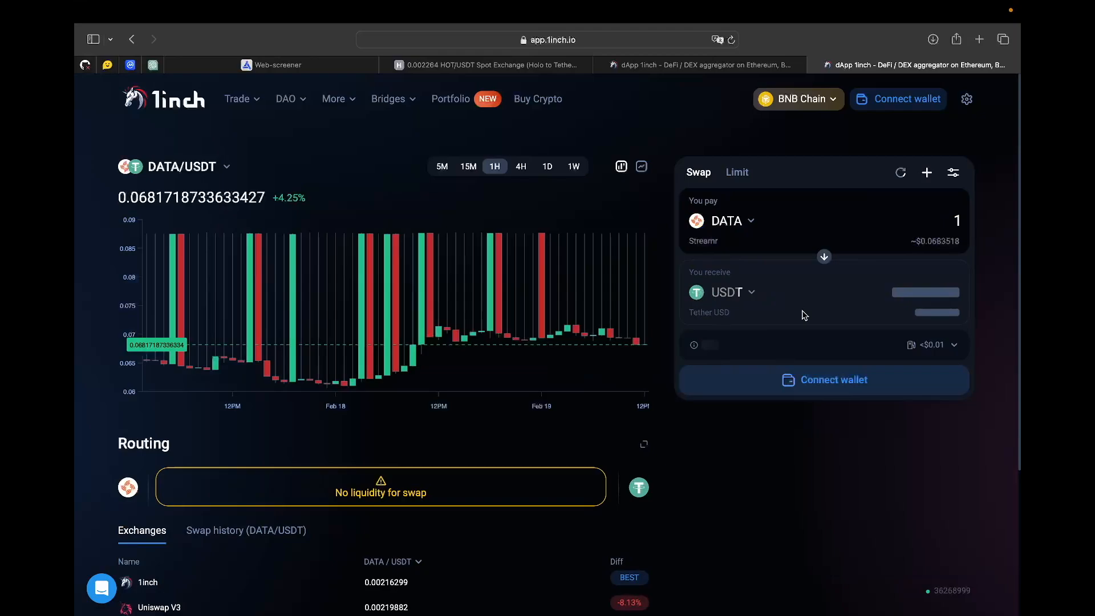
pyautogui.scroll(-3)
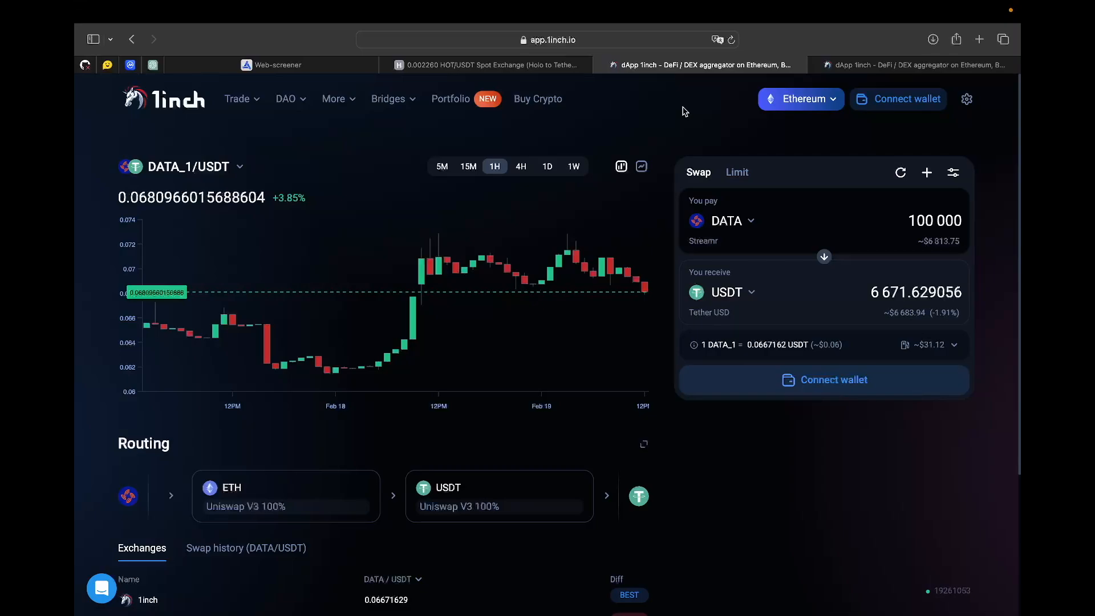
# Launch the BNB Chain bridge from 1inch's Bridges menu, opening Celer cBridge from Ethereum Mainnet
pyautogui.click(388, 98)
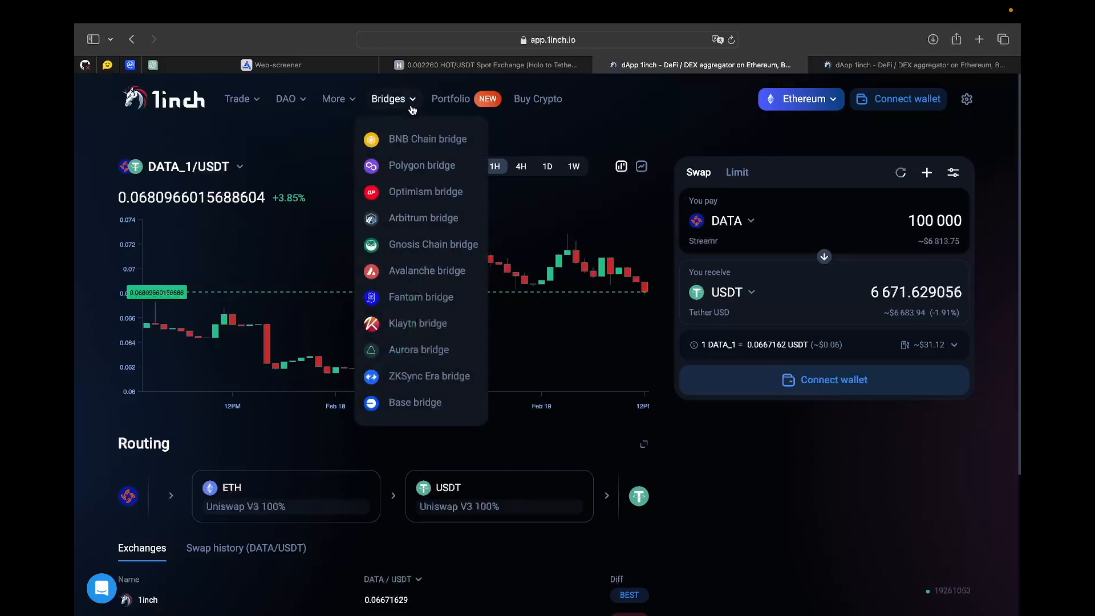
pyautogui.moveTo(401, 132)
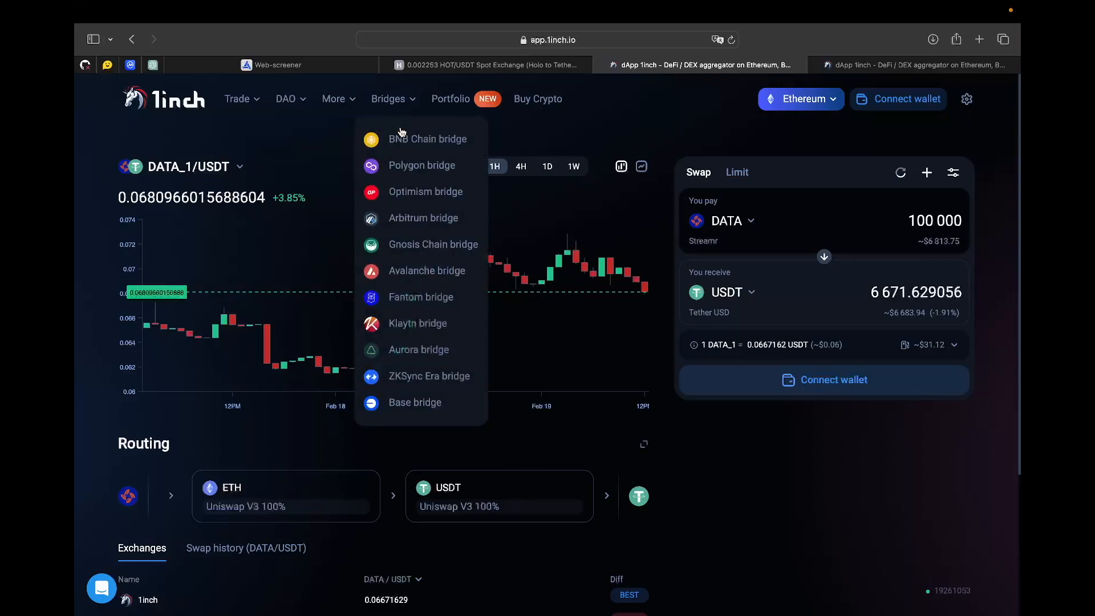
pyautogui.click(427, 139)
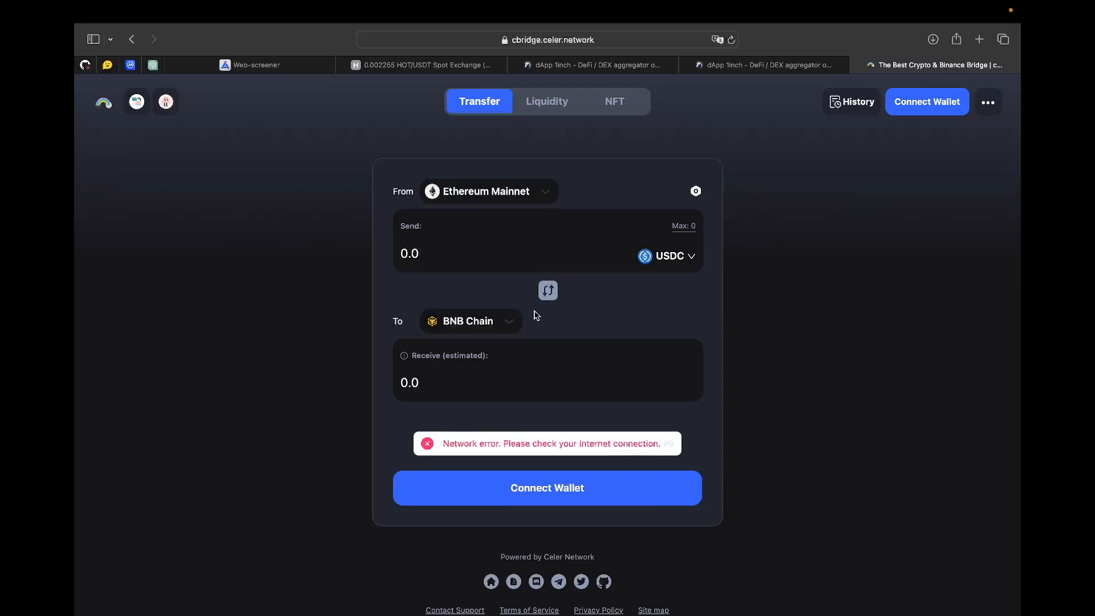
pyautogui.moveTo(666, 267)
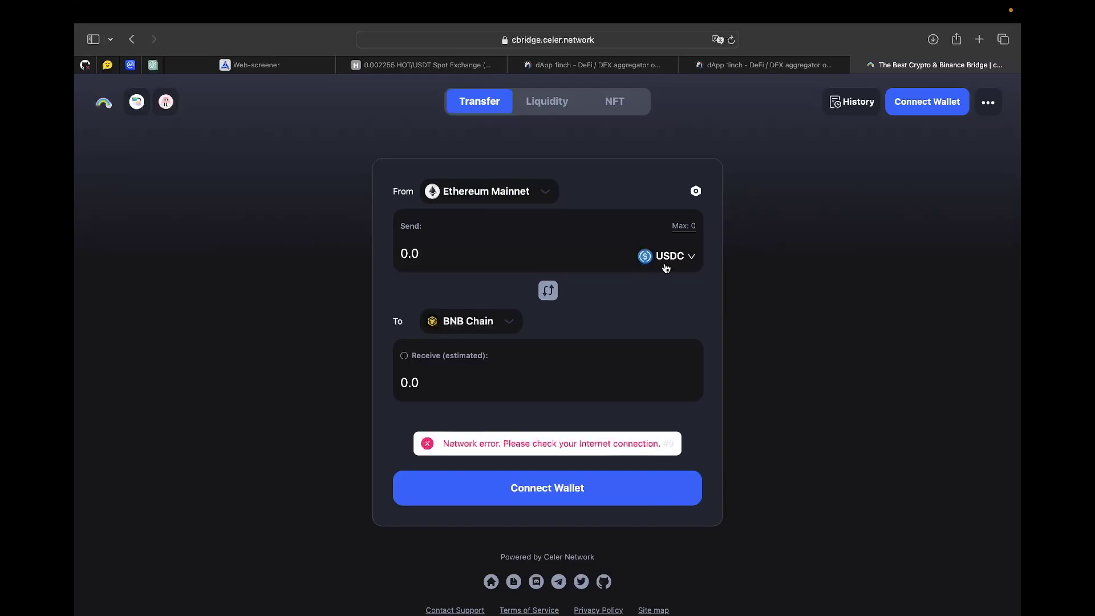
# Try the cBridge token selector, then go back via the 1inch DATA/USDT swap to the 1inch_ethereum screener list
pyautogui.click(671, 257)
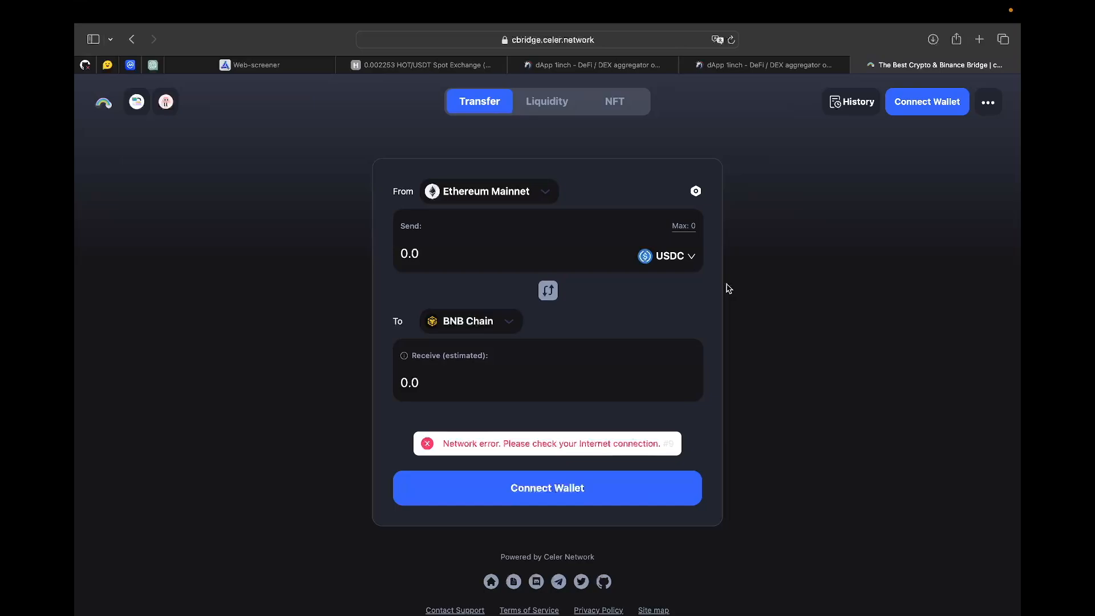
pyautogui.moveTo(649, 66)
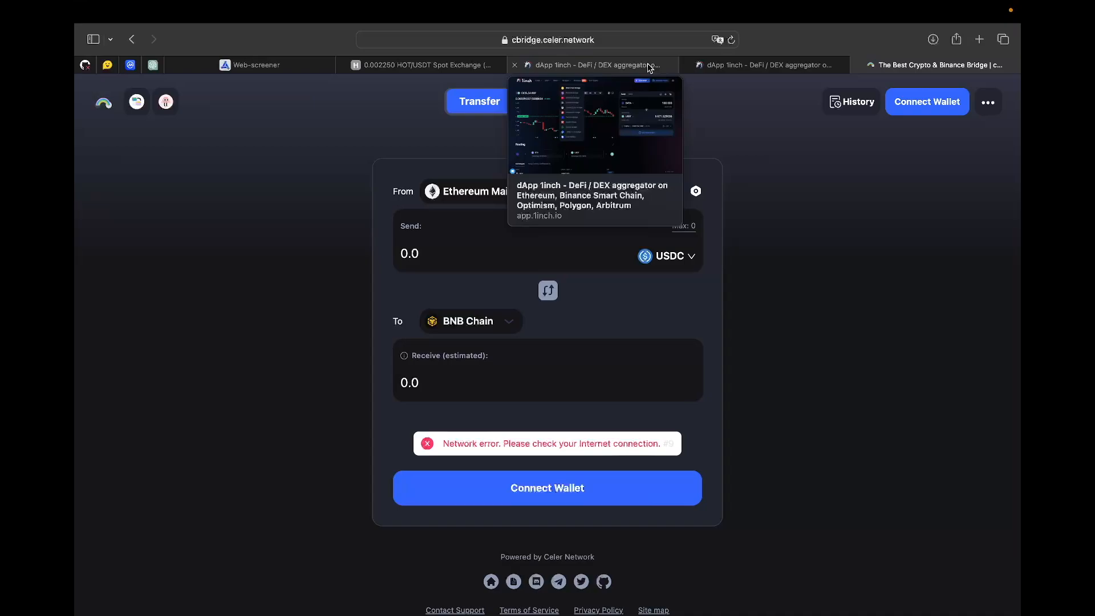
pyautogui.click(589, 64)
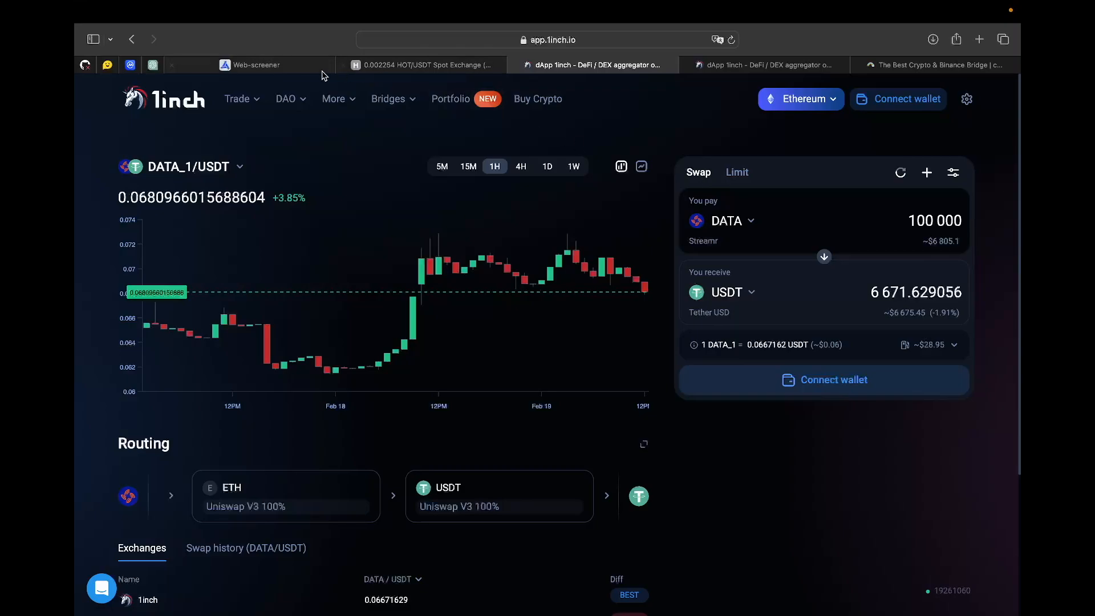
pyautogui.click(255, 64)
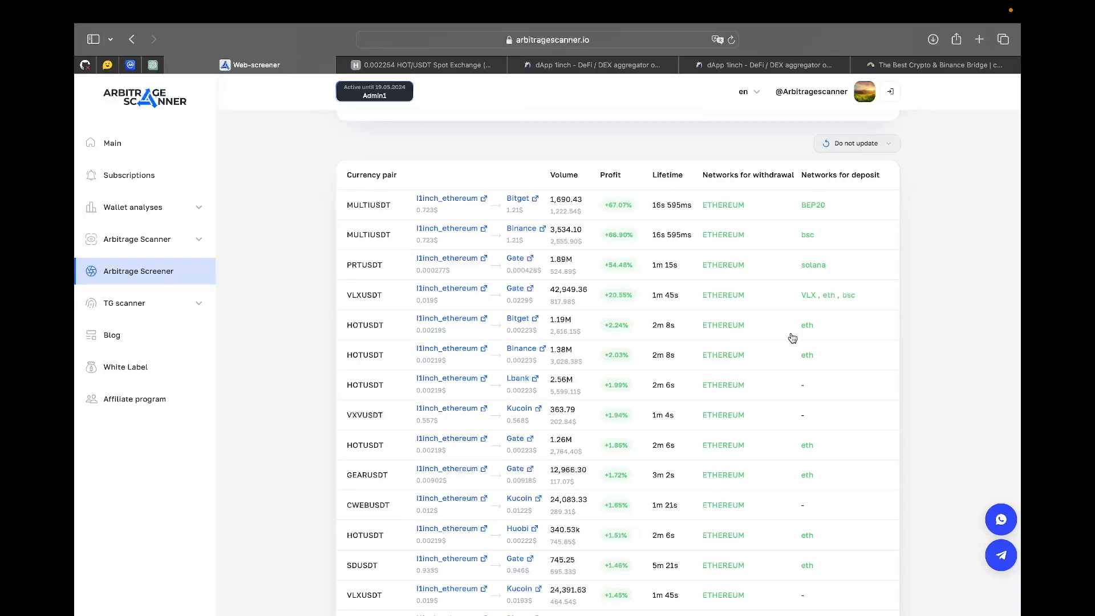